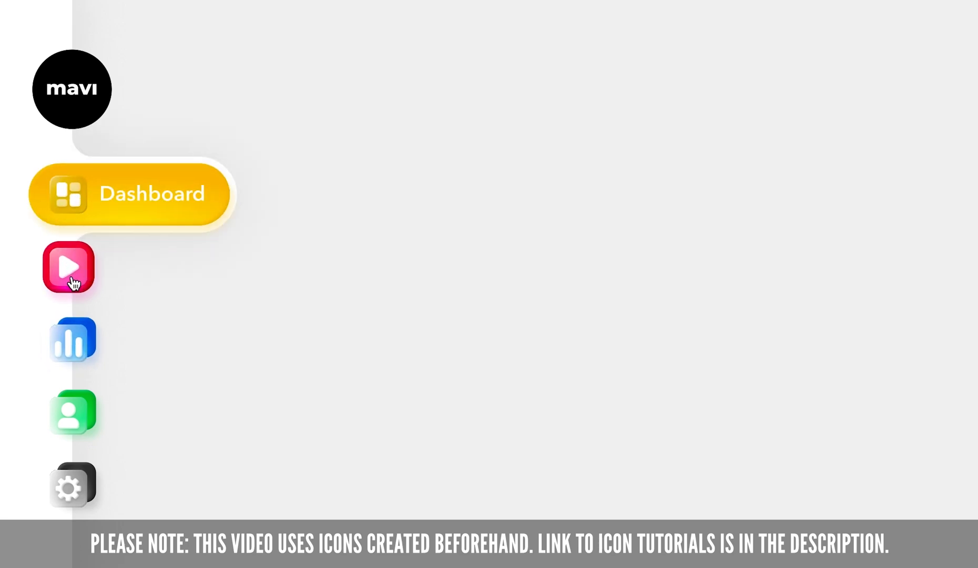
# - Try the Content icon in the finished sidebar menu prototype preview
pyautogui.click(71, 339)
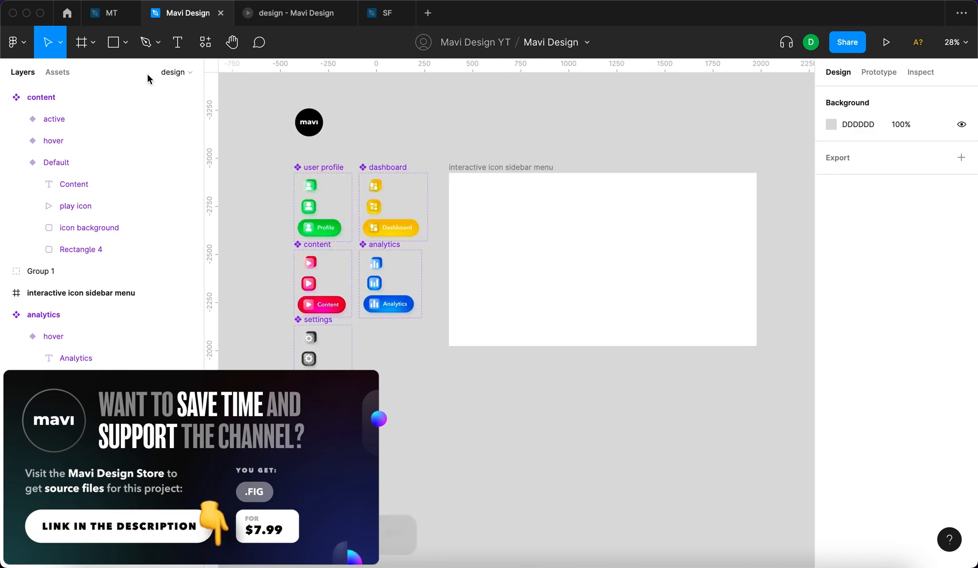
# - Play the icon prototype and hover to see Content expand into its labelled pill
pyautogui.click(57, 72)
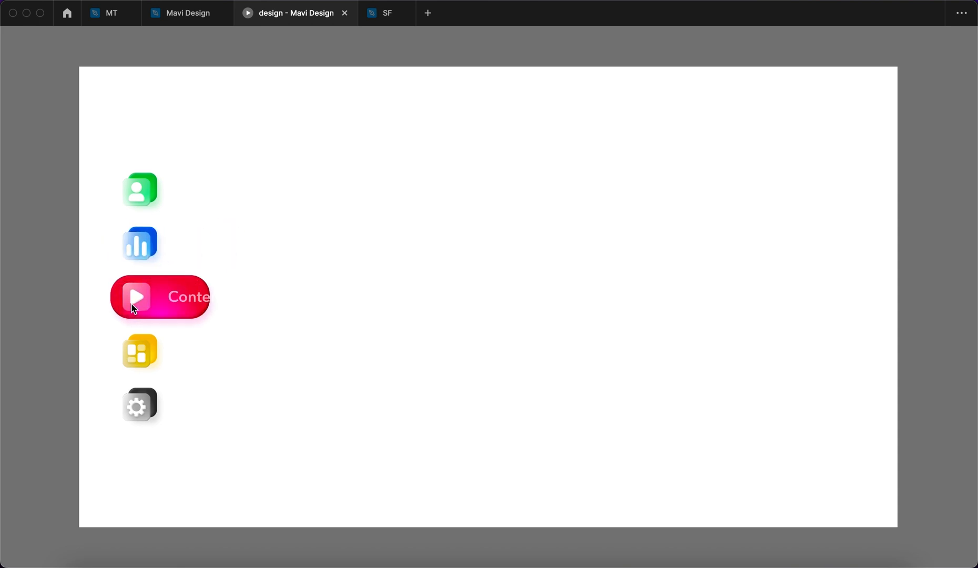
pyautogui.moveTo(200, 364)
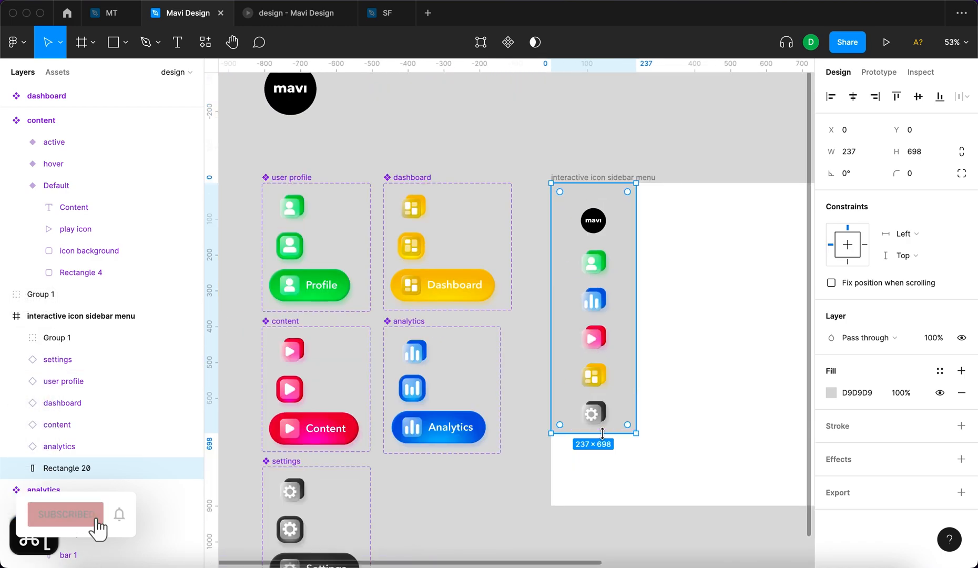
# - Make the white sidebar bar 900 tall with a drop shadow, and centre the logo at Y 70
pyautogui.click(832, 393)
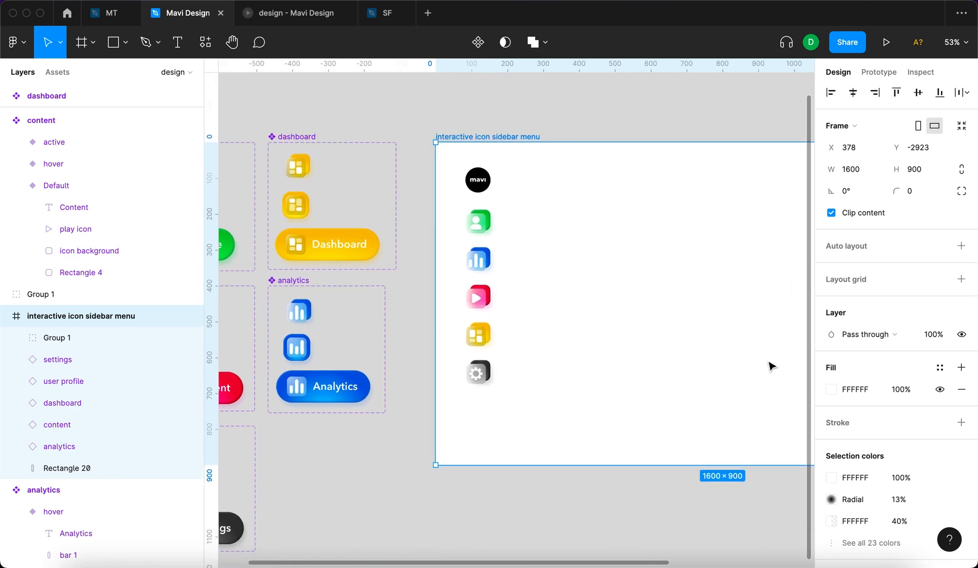
pyautogui.click(831, 388)
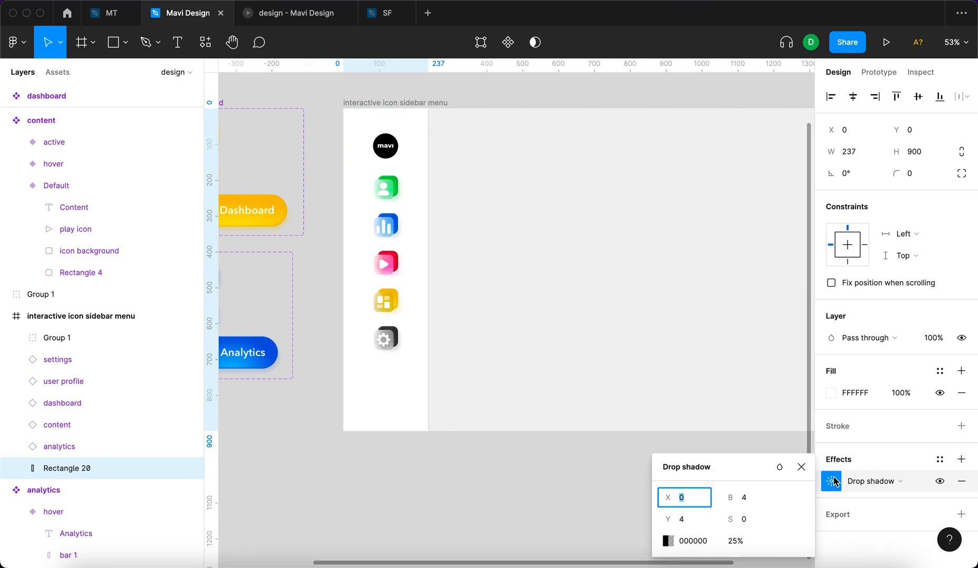
pyautogui.write('70')
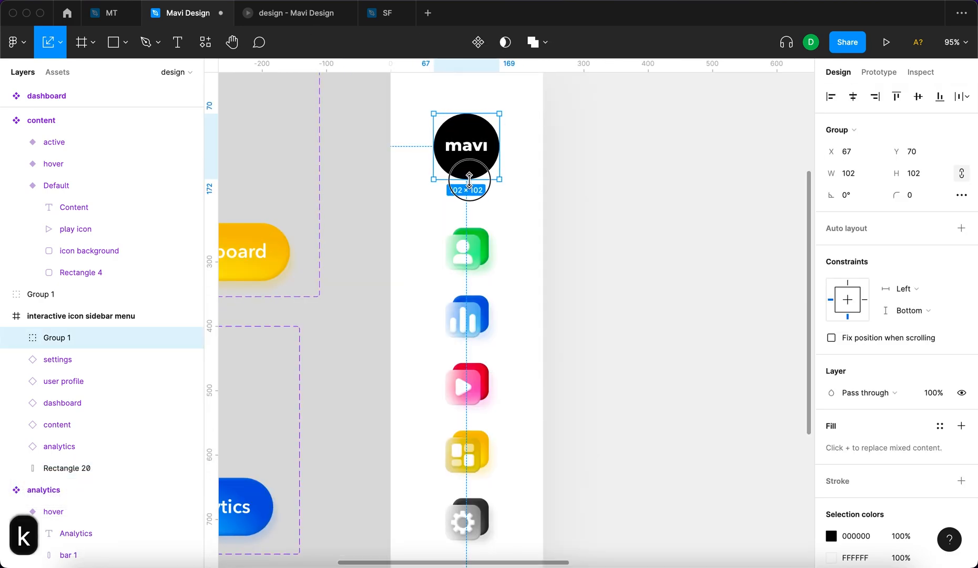
pyautogui.moveTo(468, 181); pyautogui.dragTo(622, 172)
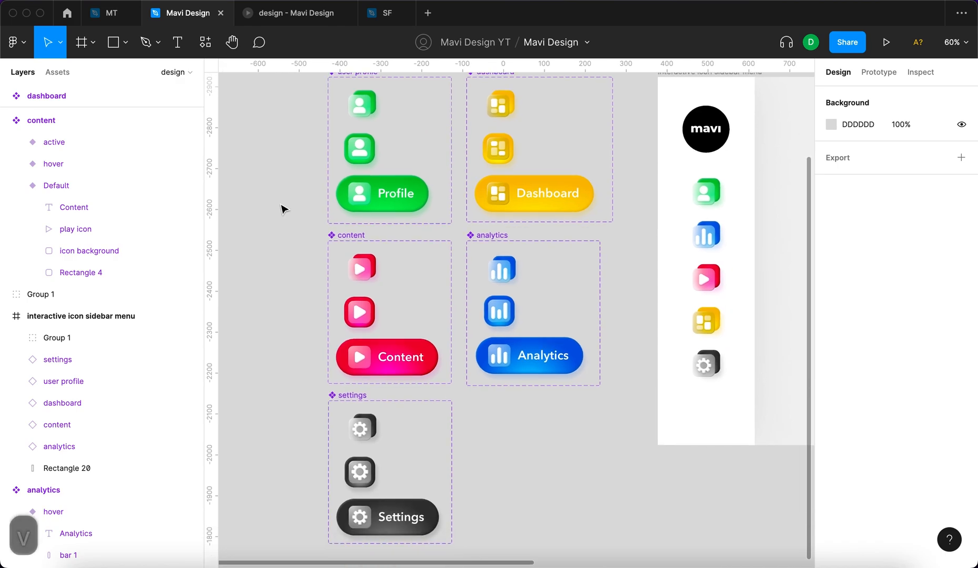
# - Inspect the Profile pill's active variant, then preview the sidebar frame as a prototype
pyautogui.click(376, 151)
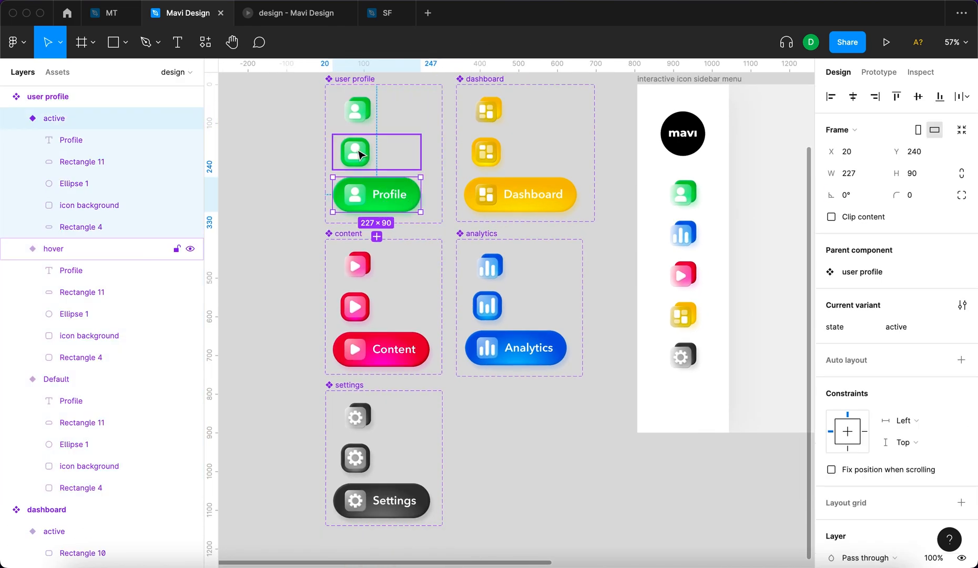
pyautogui.click(878, 73)
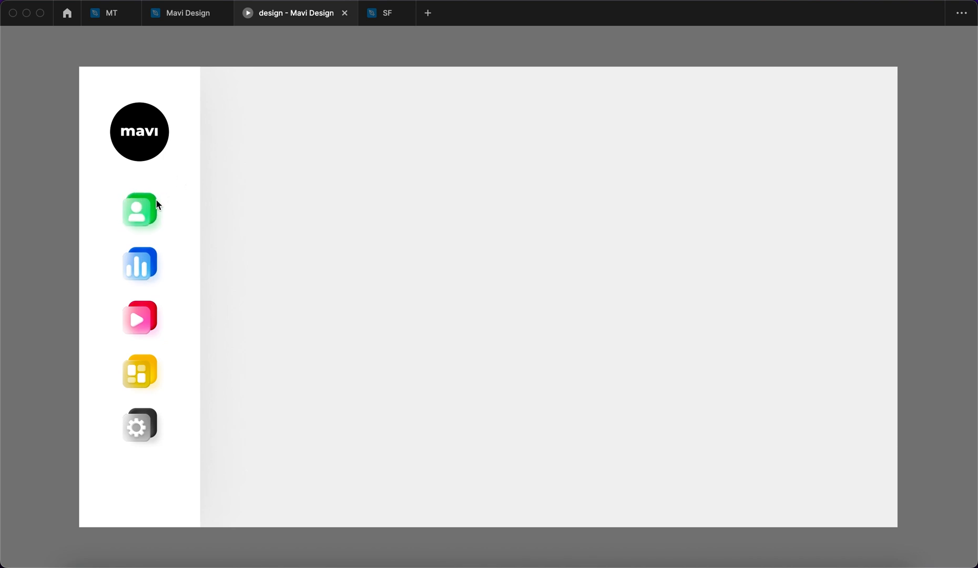
# - Draw Rectangle 21 as a tab behind the Profile icon and duplicate the sidebar frame
pyautogui.click(185, 12)
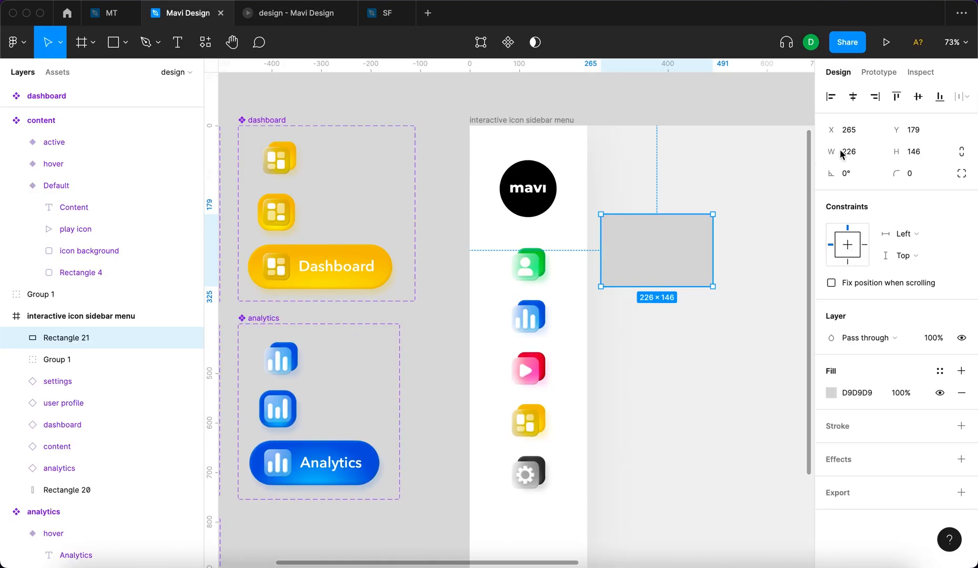
pyautogui.moveTo(654, 250); pyautogui.dragTo(628, 268)
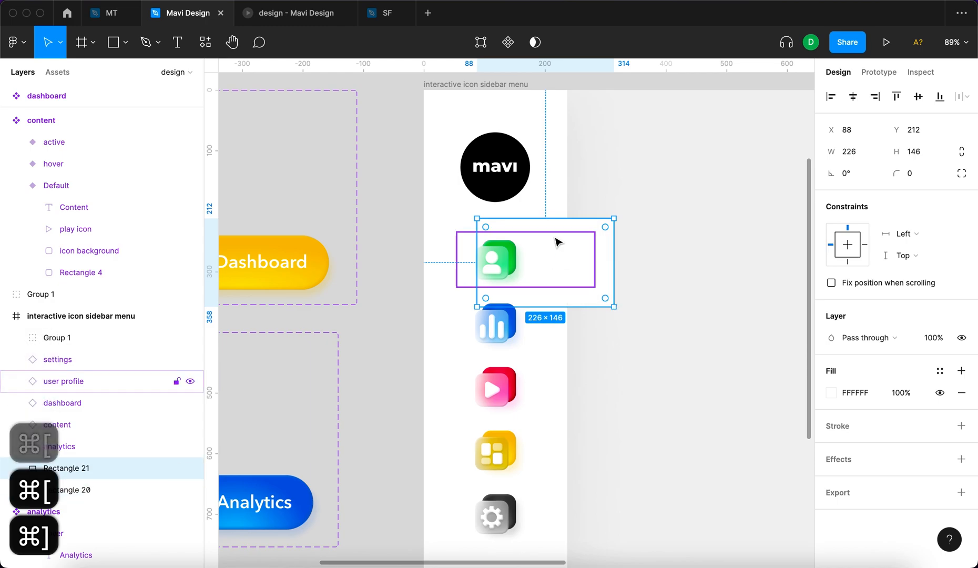
pyautogui.moveTo(543, 306); pyautogui.dragTo(544, 291)
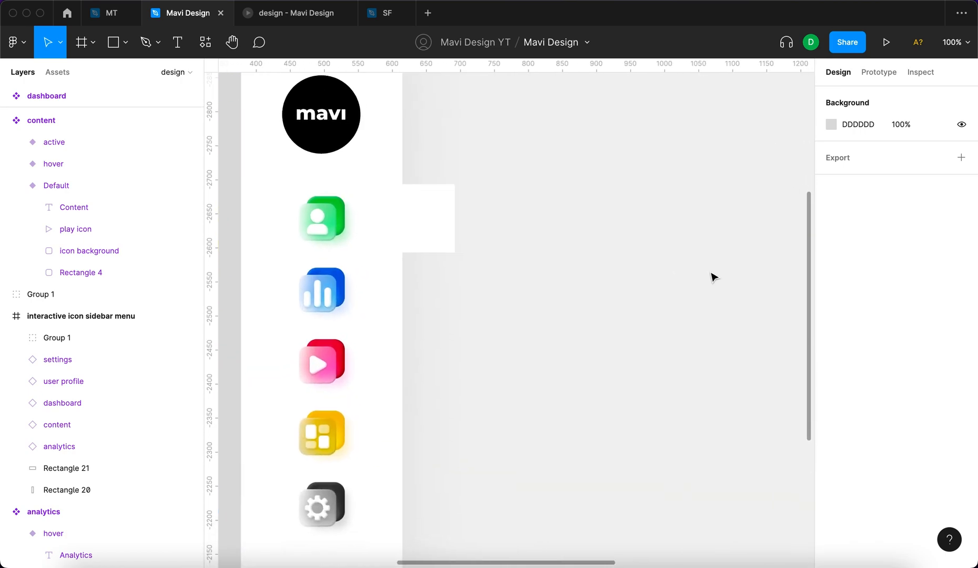
pyautogui.scroll(-3)
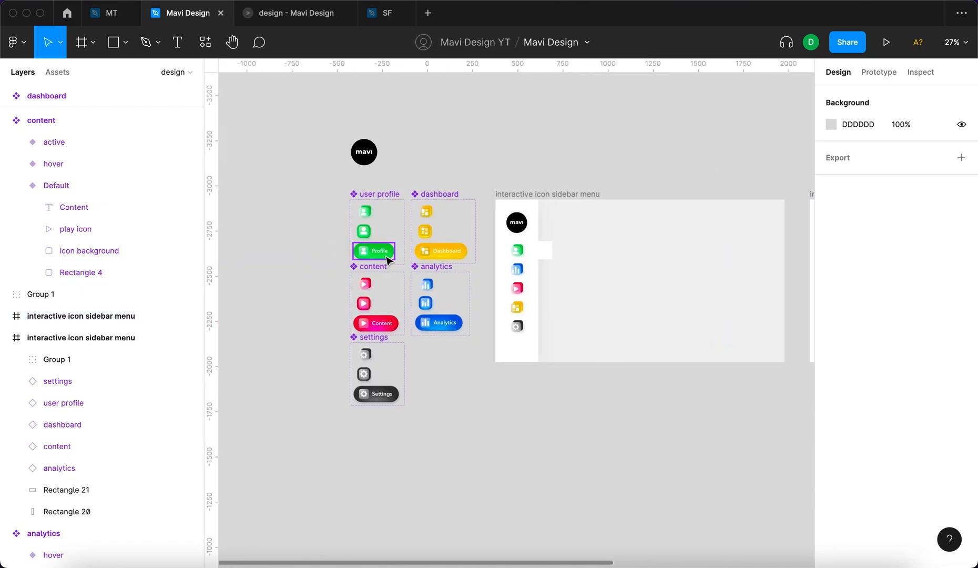
pyautogui.scroll(-3)
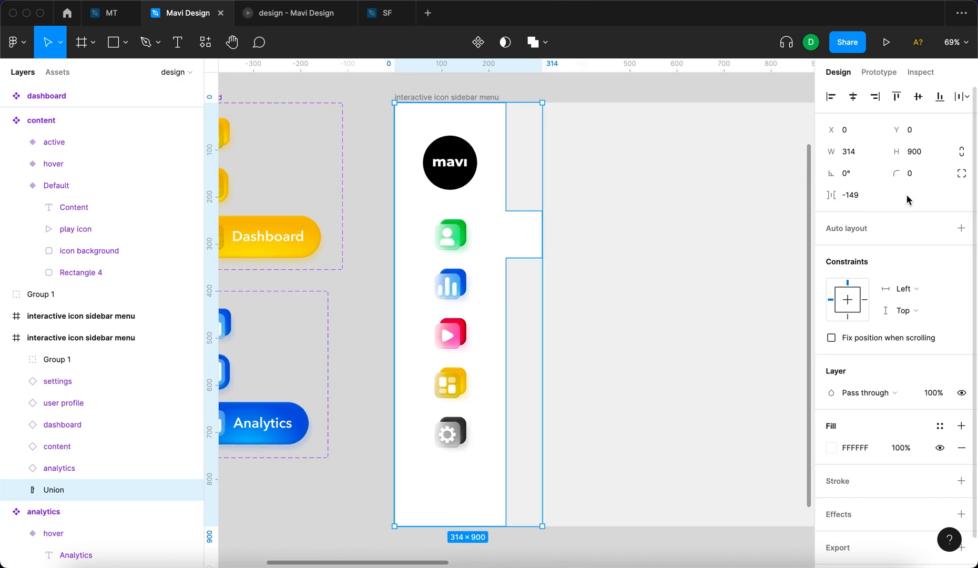
# - Union Rectangles 20 and 21, round corners to 30, and stretch the bump outward
pyautogui.write('30')
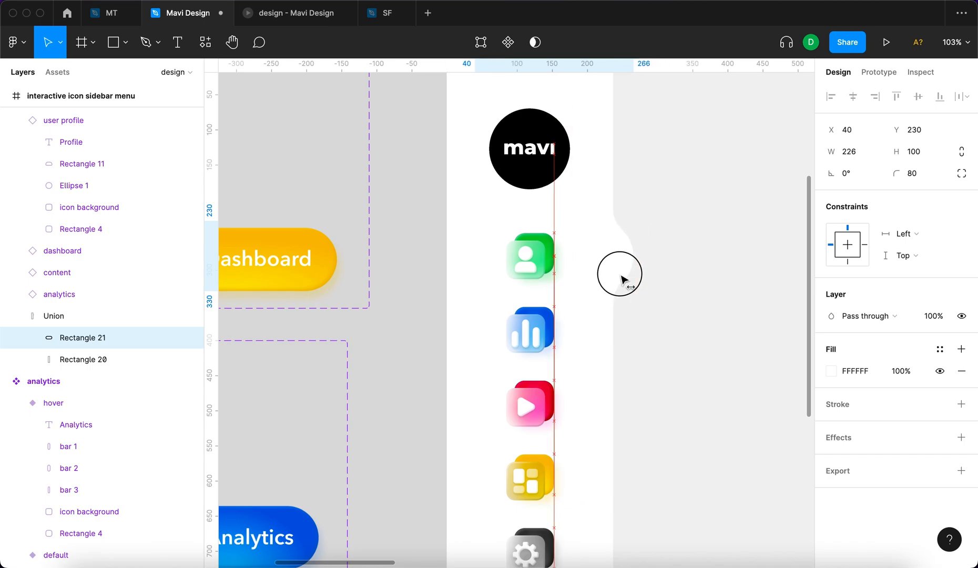
pyautogui.moveTo(620, 279); pyautogui.dragTo(590, 277)
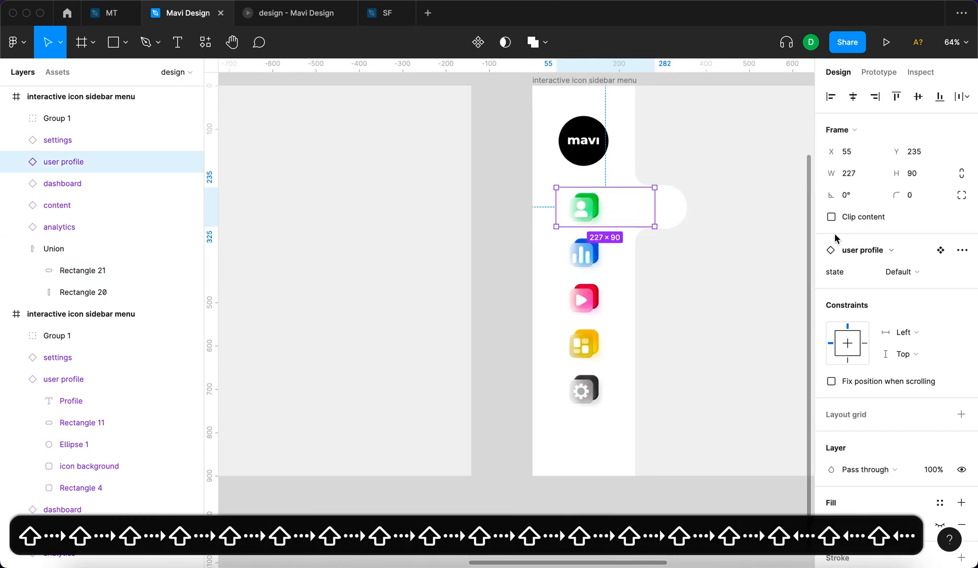
pyautogui.click(901, 271)
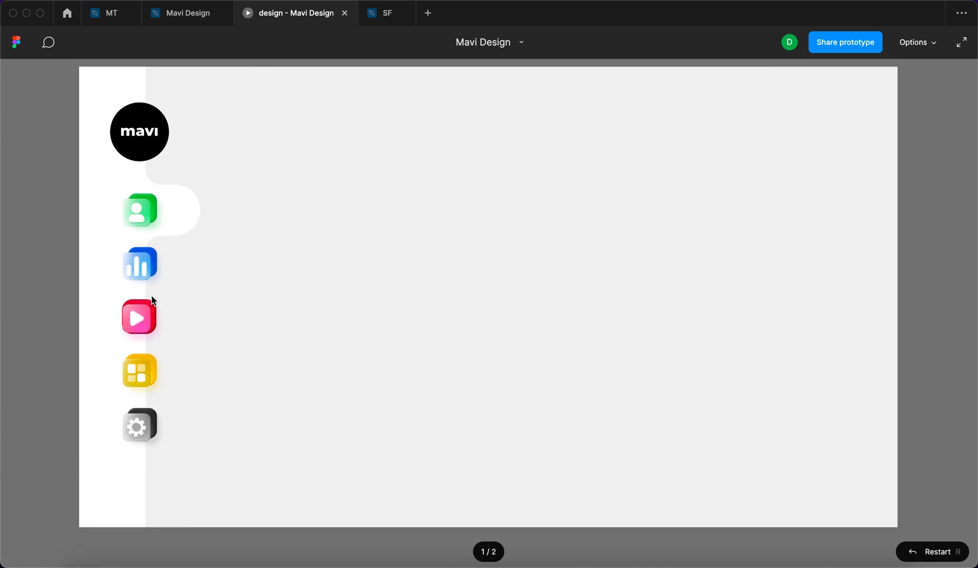
pyautogui.moveTo(109, 464)
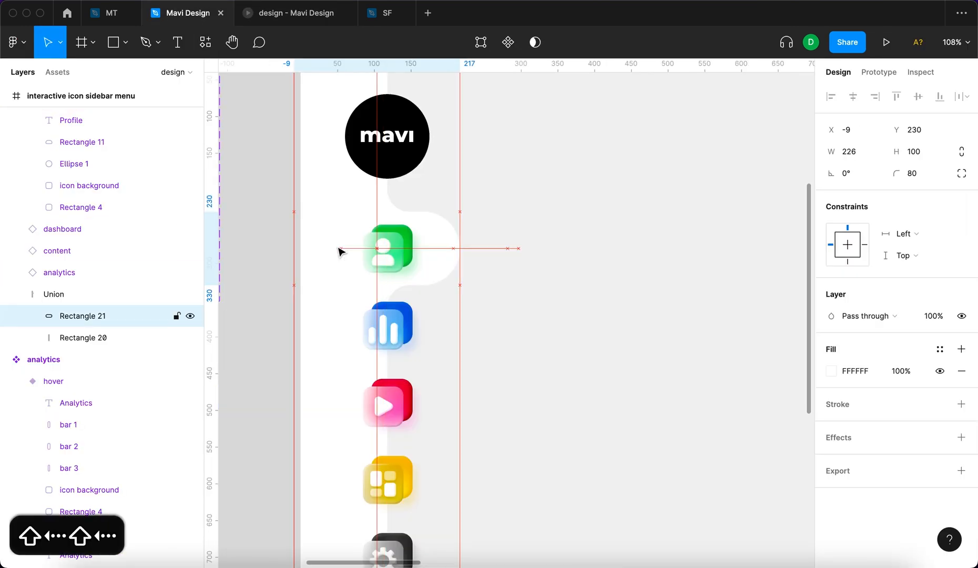
# - Copy the Union shape and set the duplicate frame's user profile instance to active
pyautogui.scroll(-3)
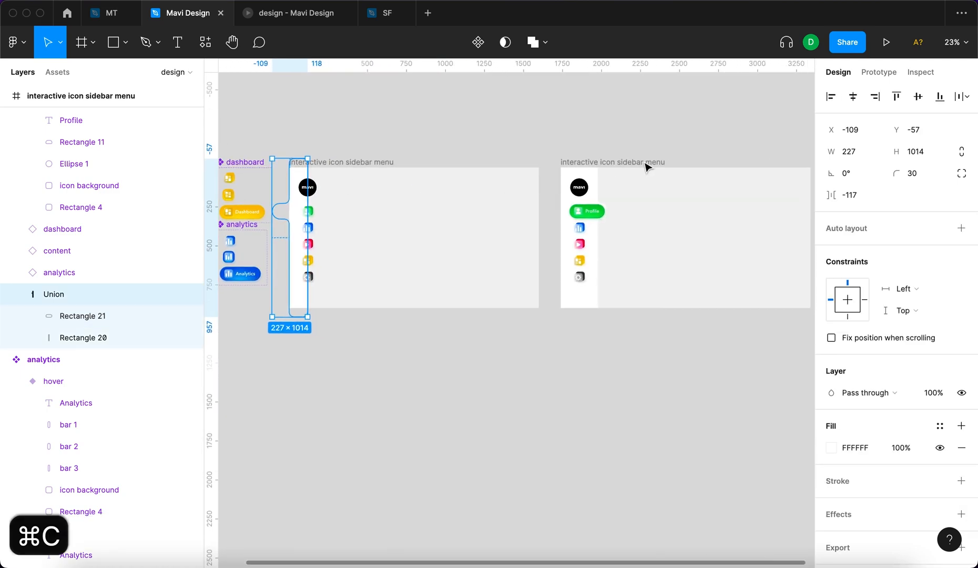
pyautogui.press('cmd+v')
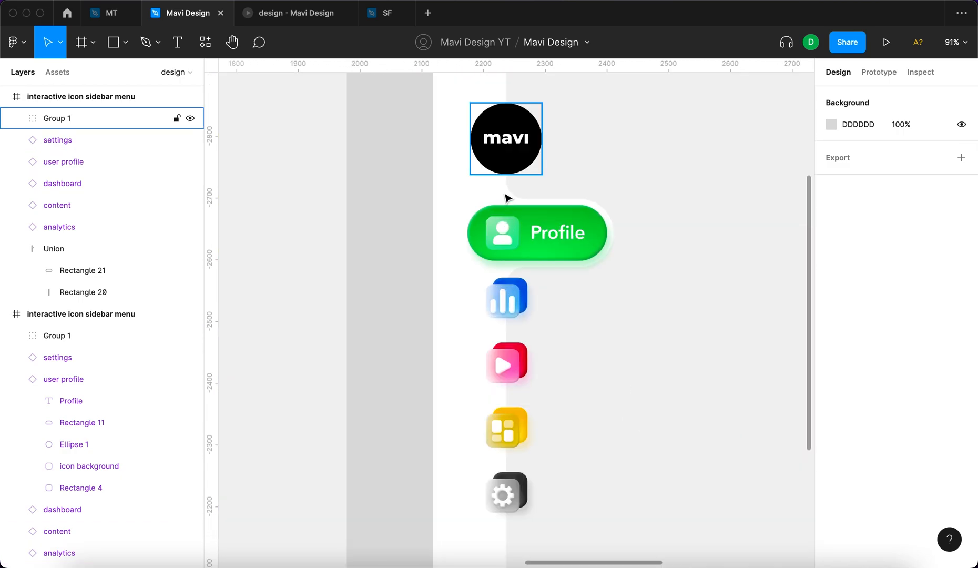
pyautogui.click(701, 313)
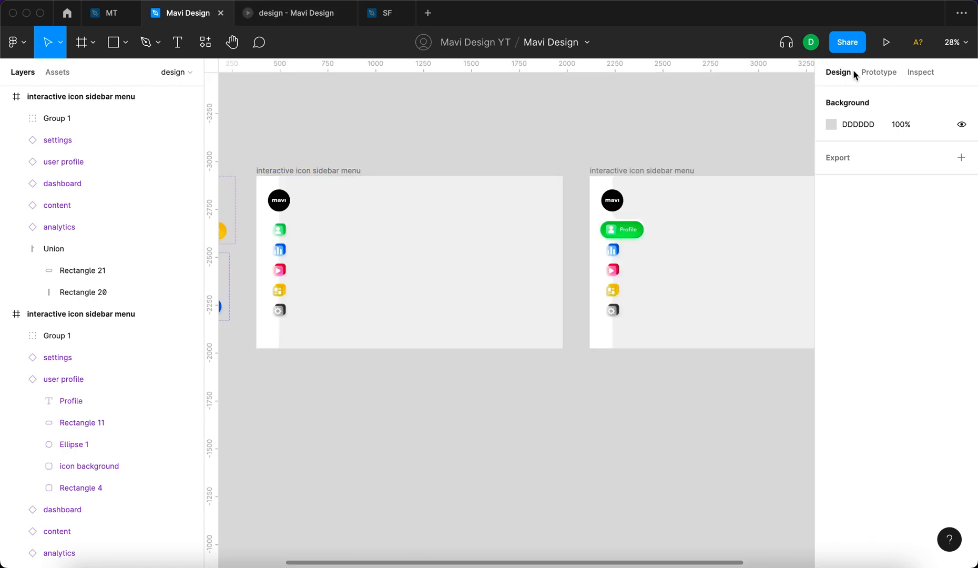
# - Link the Profile icon's interaction to the second frame with the active Profile
pyautogui.click(877, 72)
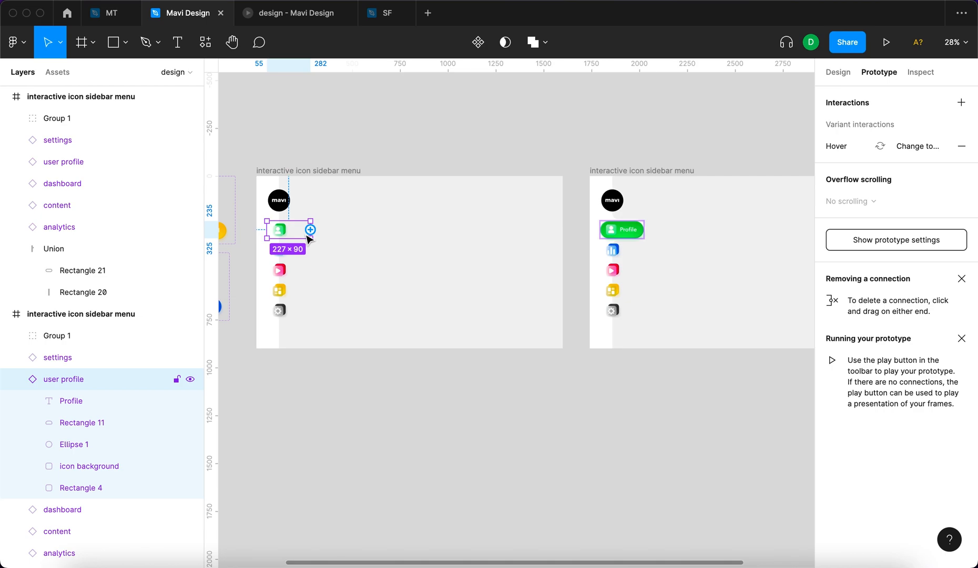
pyautogui.moveTo(310, 230); pyautogui.dragTo(597, 230)
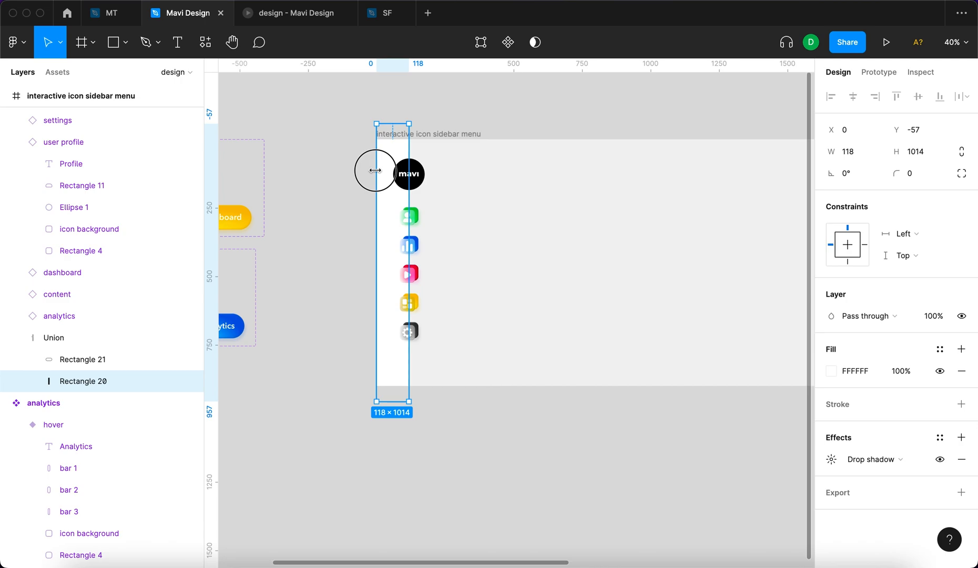
# - Duplicate Rectangle 21, widen it to 550 into the Union, then copy the second frame's Union
pyautogui.moveTo(376, 170); pyautogui.dragTo(312, 171)
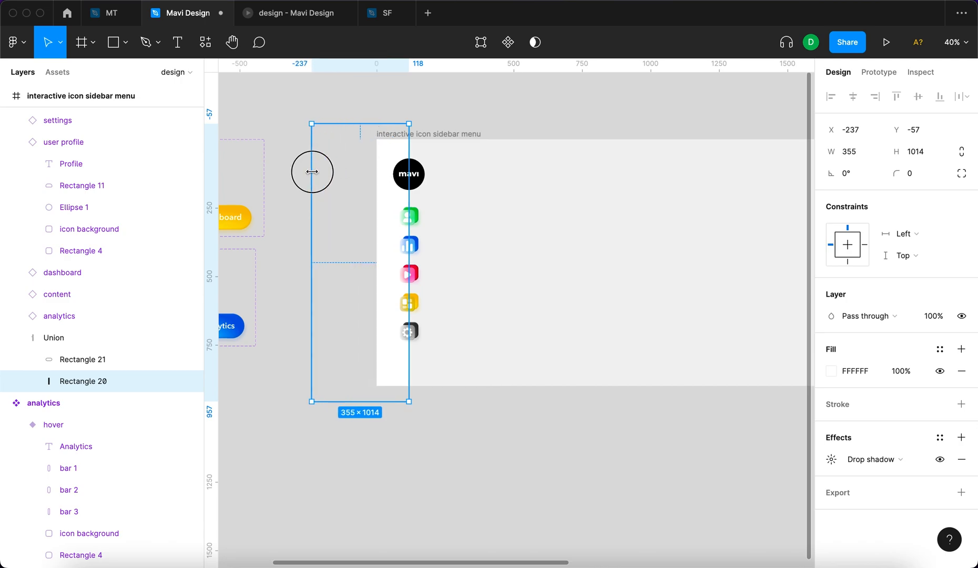
pyautogui.moveTo(312, 172); pyautogui.dragTo(327, 171)
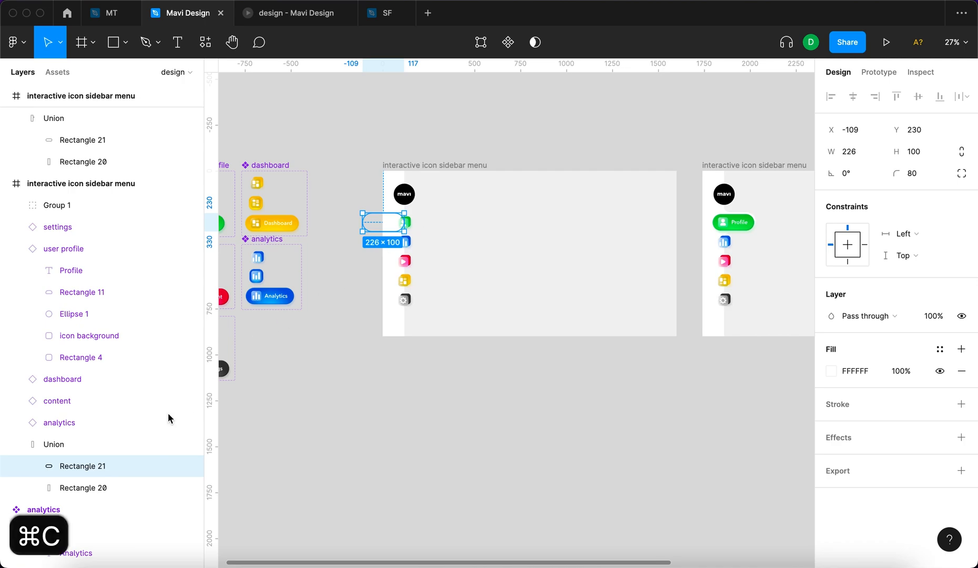
pyautogui.press('cmd+d')
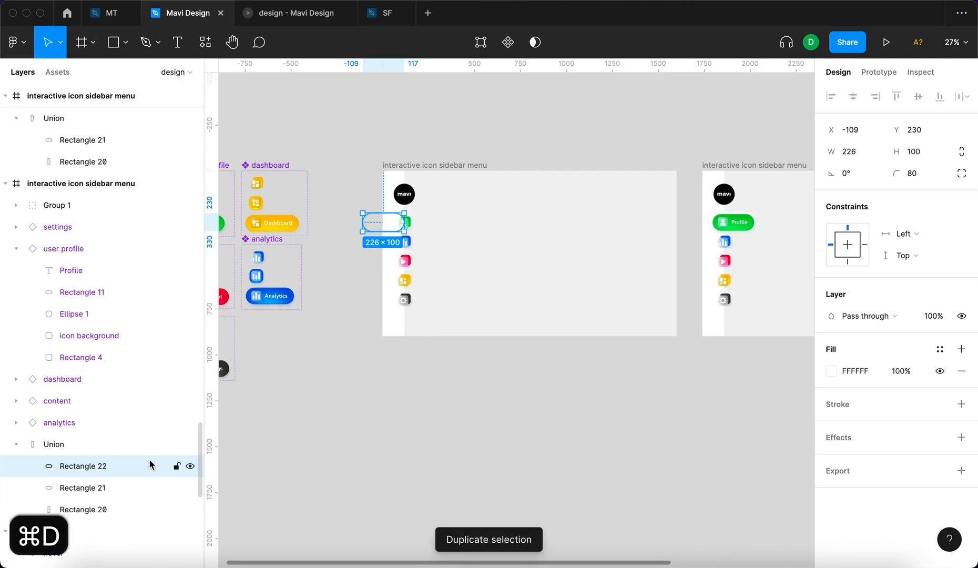
pyautogui.write('550')
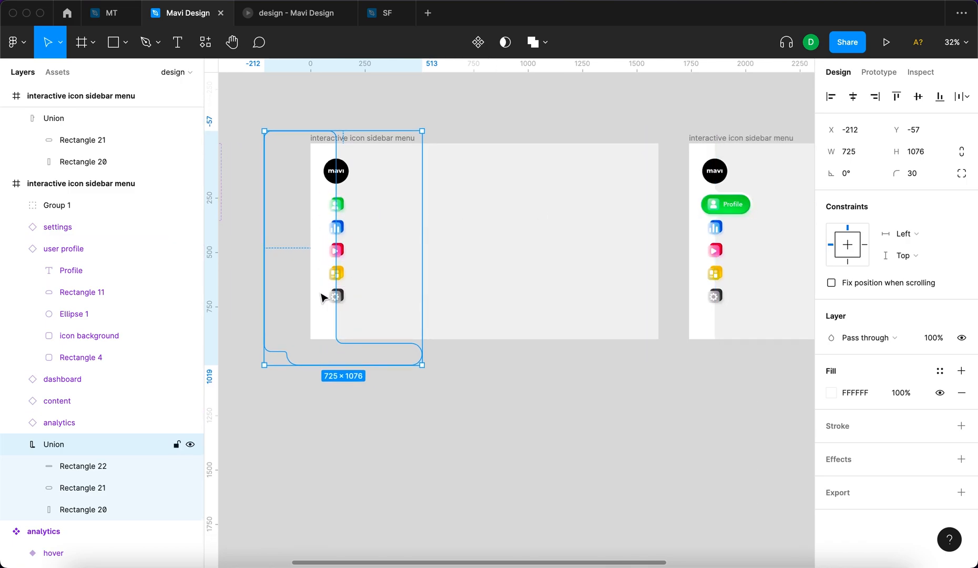
pyautogui.click(81, 487)
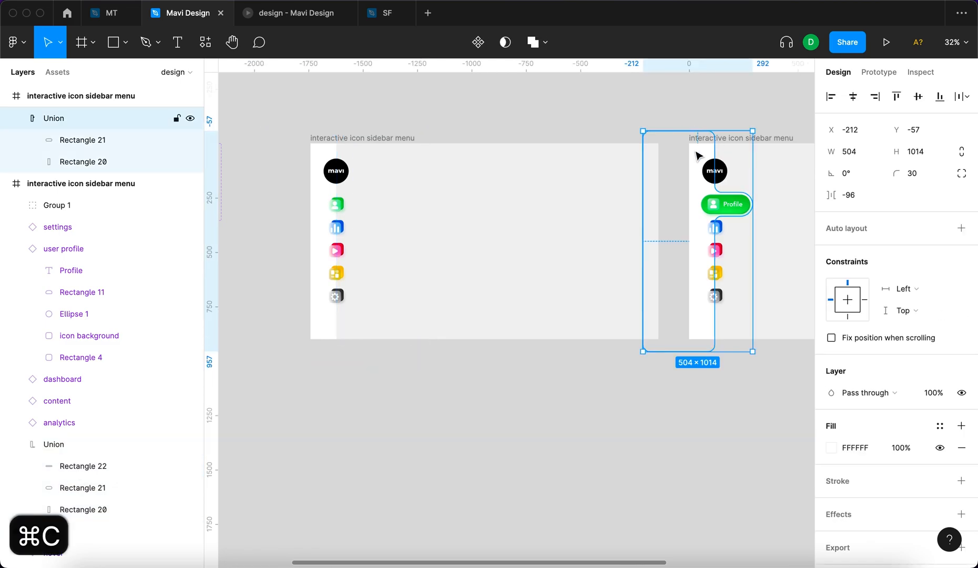
pyautogui.press('cmd+v')
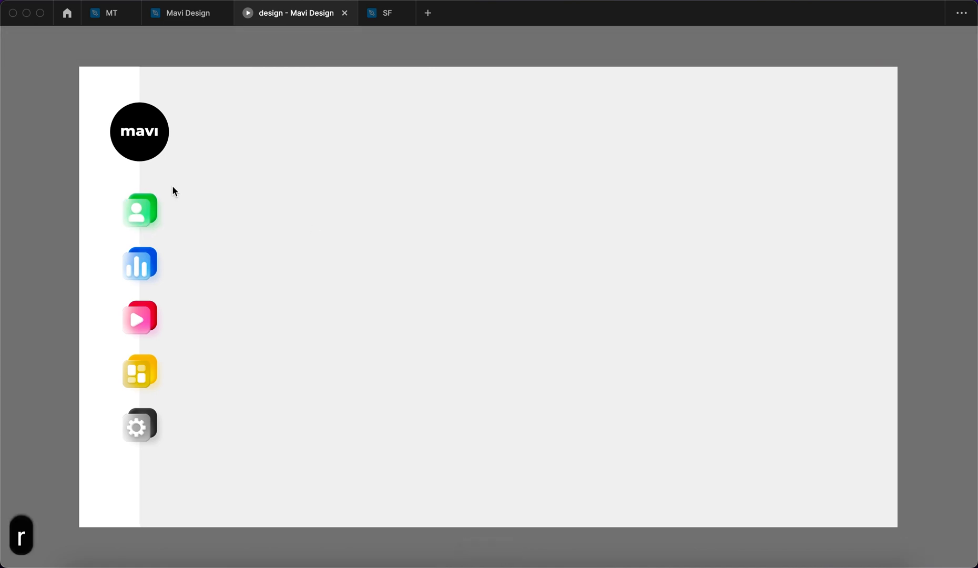
pyautogui.moveTo(404, 250)
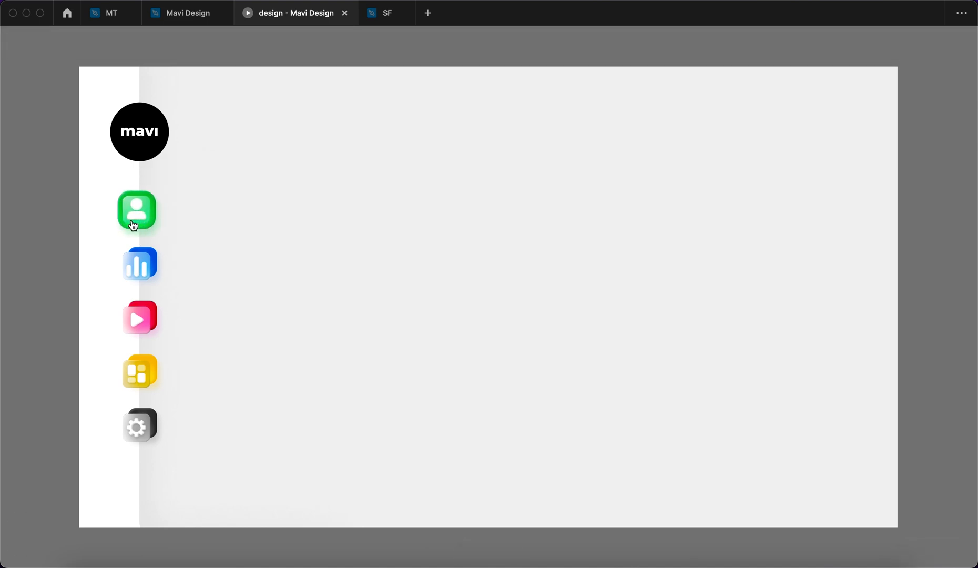
pyautogui.moveTo(136, 209)
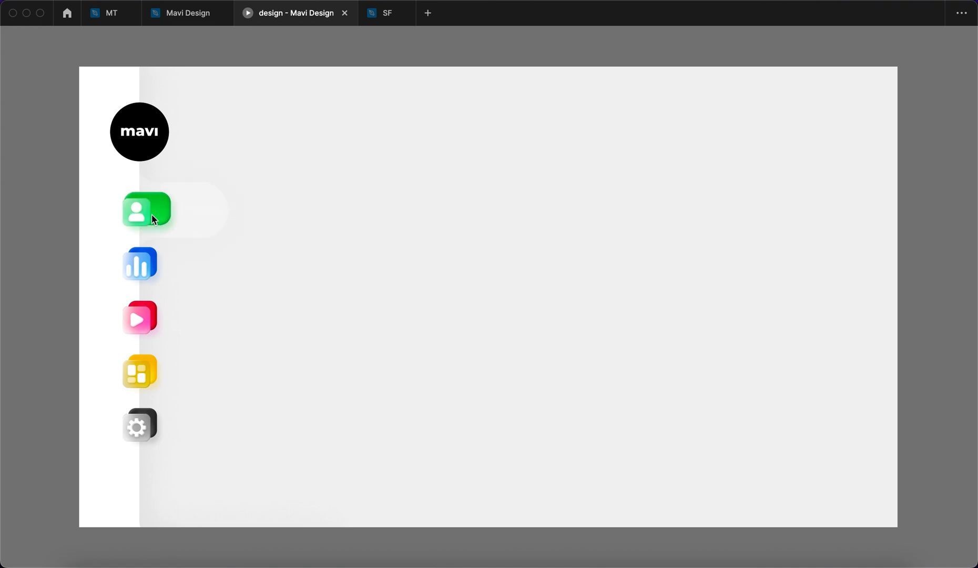
# - Test the profile icon hover in the prototype, then return to the design file
pyautogui.click(185, 13)
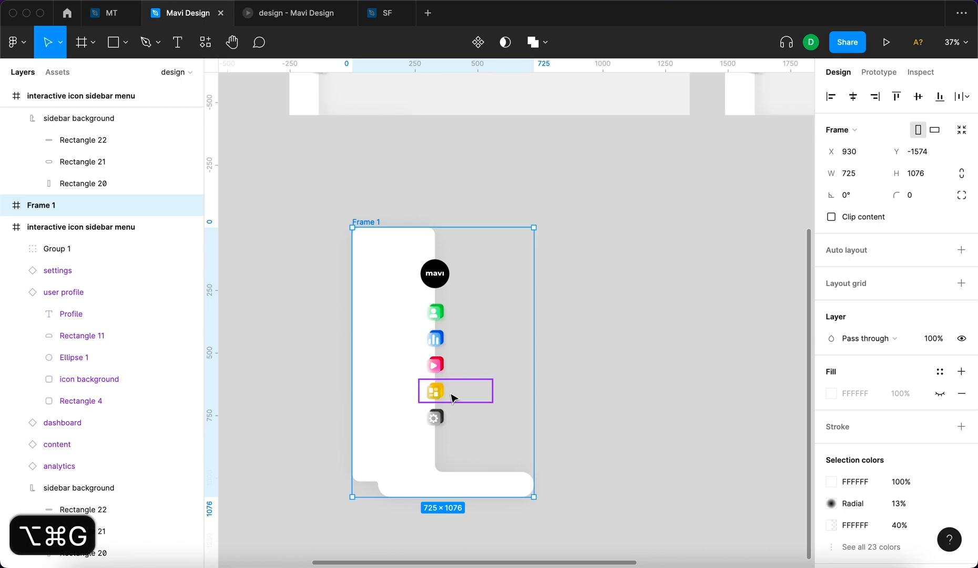
# - Wrap the sidebar logo, icons and background in a 'sidebar menu' frame trimmed to 900 tall
pyautogui.press('cmd+g')
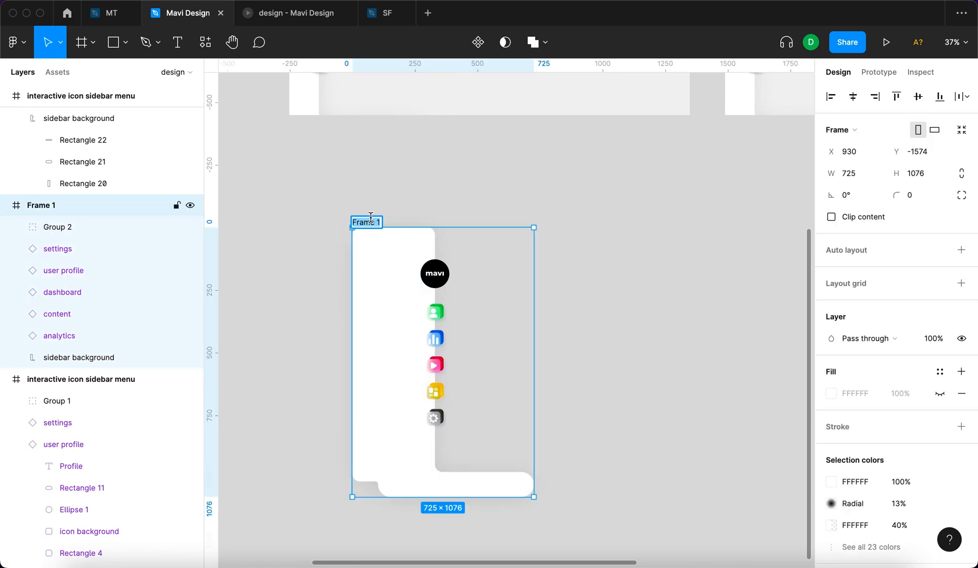
pyautogui.write('sidebar menu')
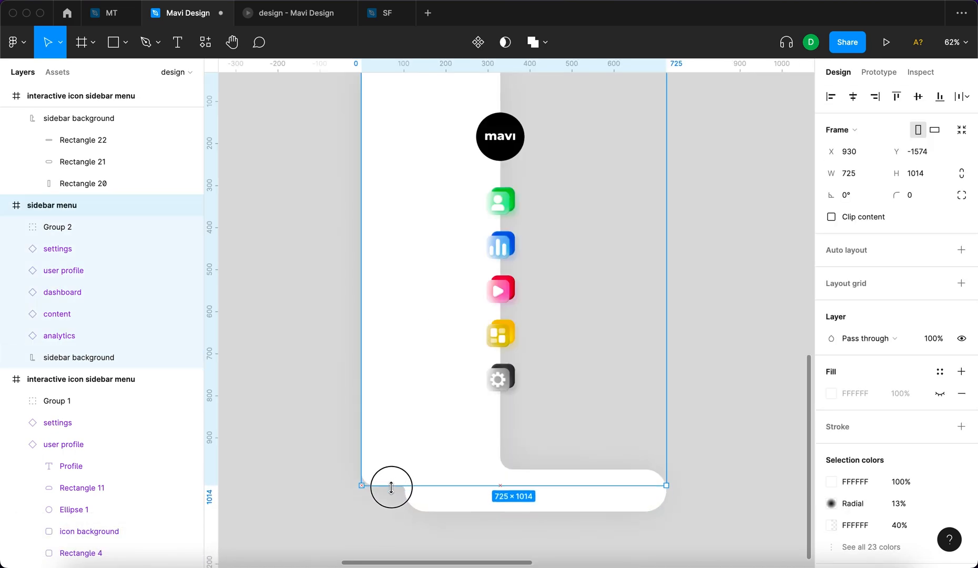
pyautogui.scroll(-3)
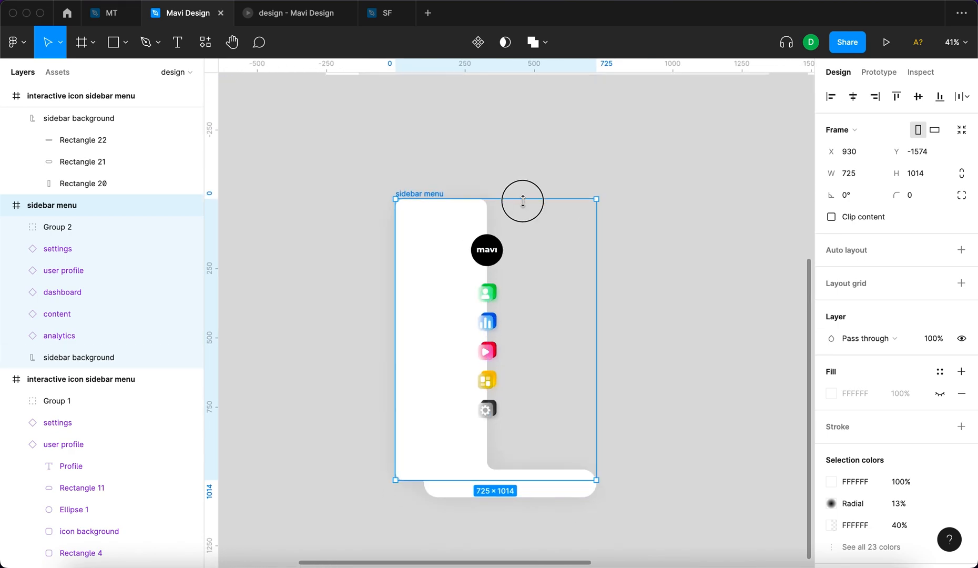
pyautogui.moveTo(495, 478); pyautogui.dragTo(494, 469)
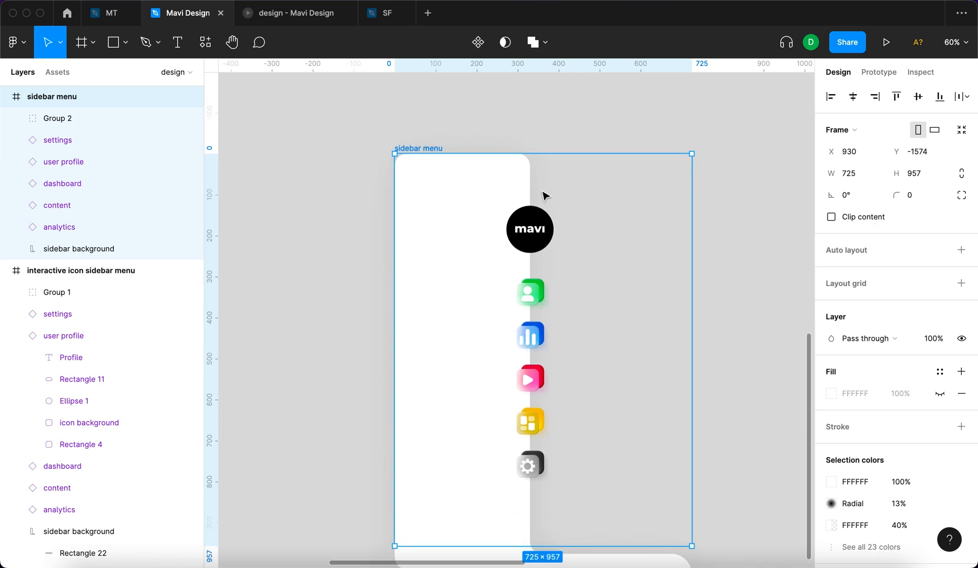
pyautogui.moveTo(543, 153); pyautogui.dragTo(553, 166)
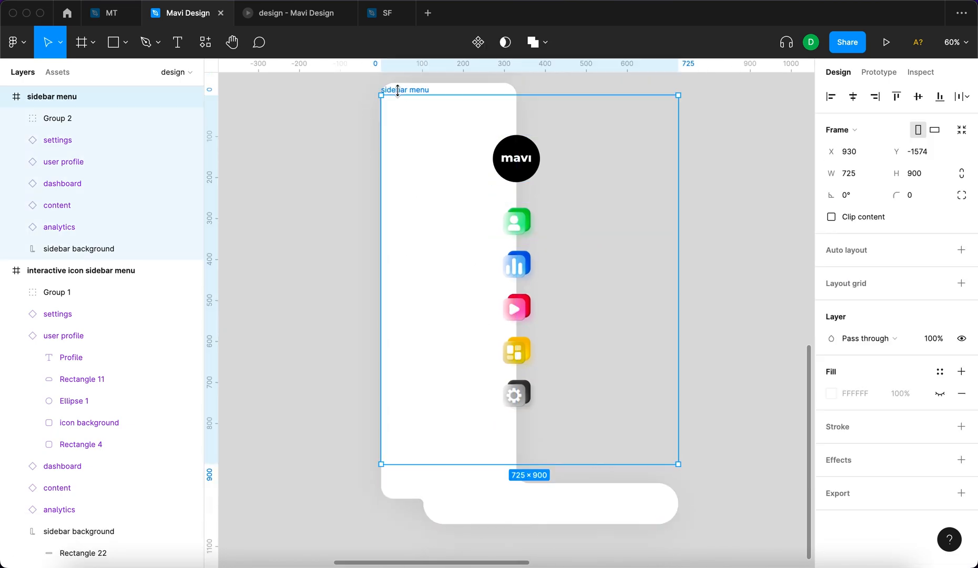
pyautogui.click(831, 217)
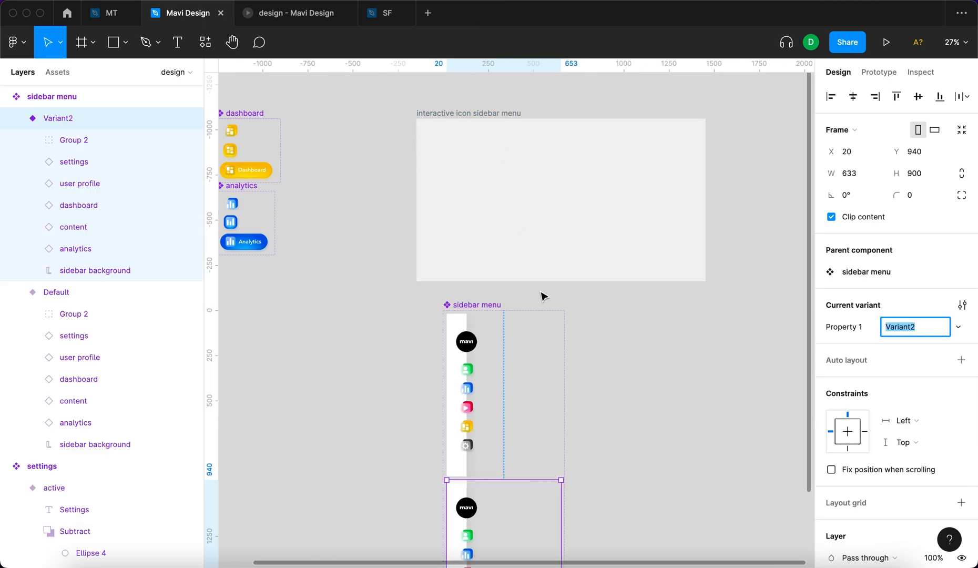
# - Scroll the canvas to the Profile-active variant and the 1600×900 home and profile frames
pyautogui.scroll(-3)
pyautogui.write('profile')
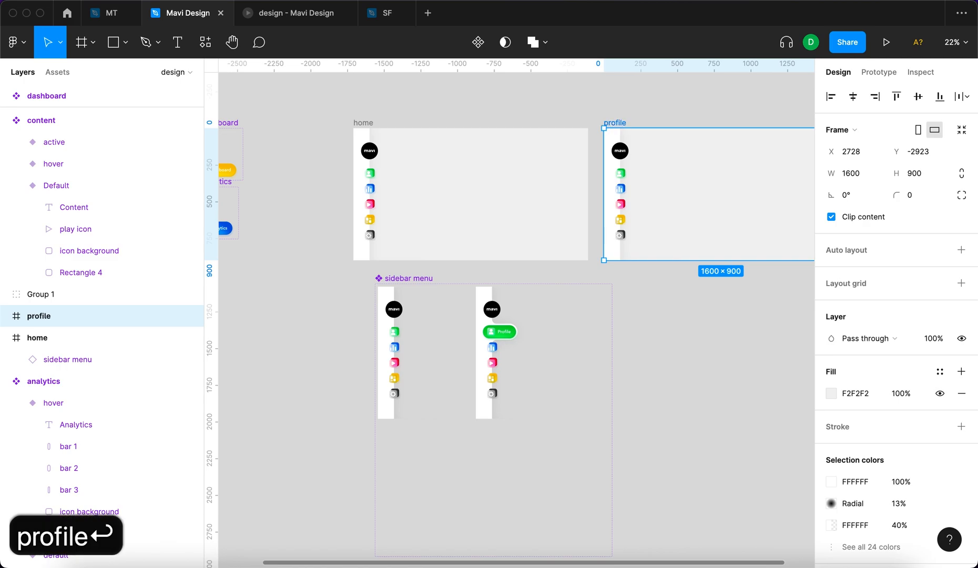
# - Name the variant property 'location' and link the home profile icon to the profile frame
pyautogui.click(911, 249)
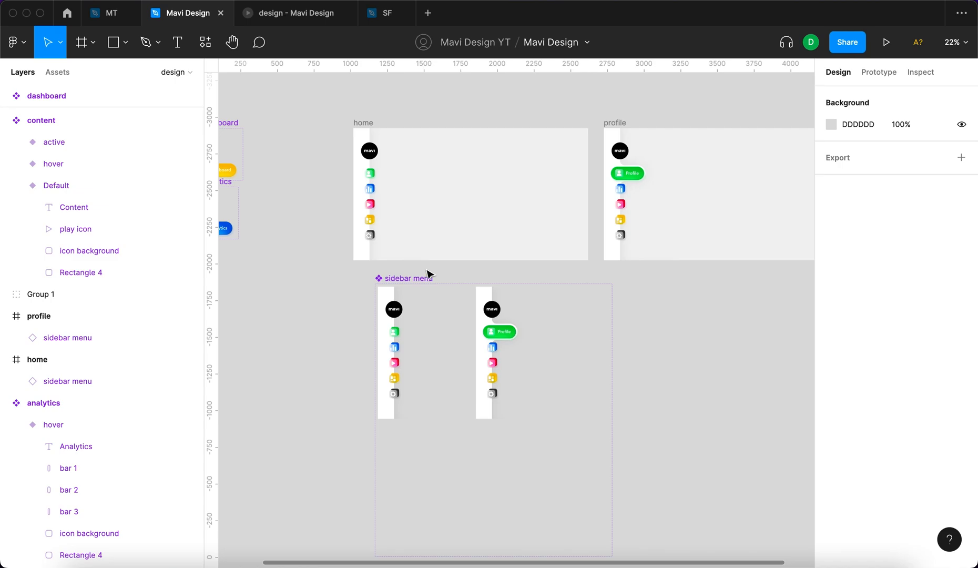
pyautogui.click(961, 305)
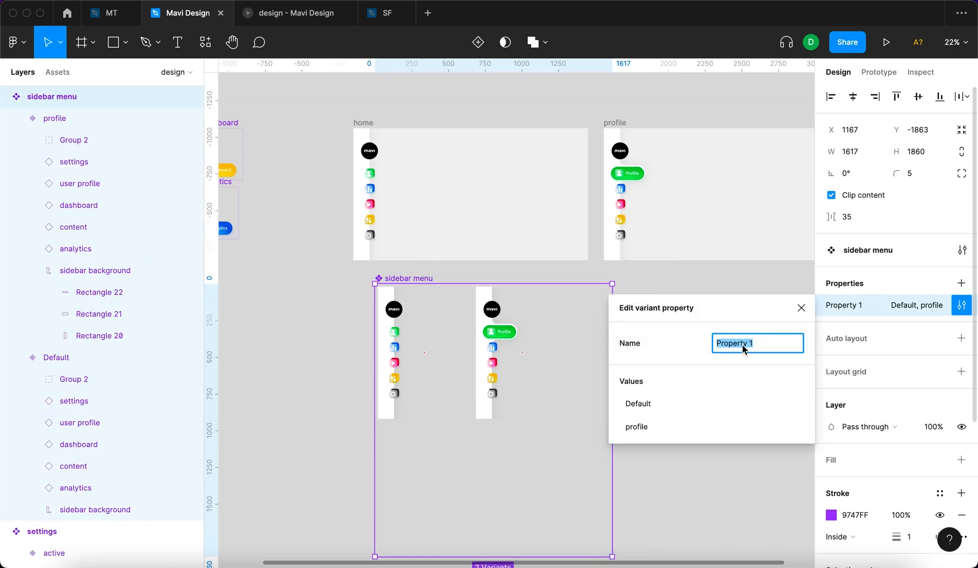
pyautogui.write('lloca')
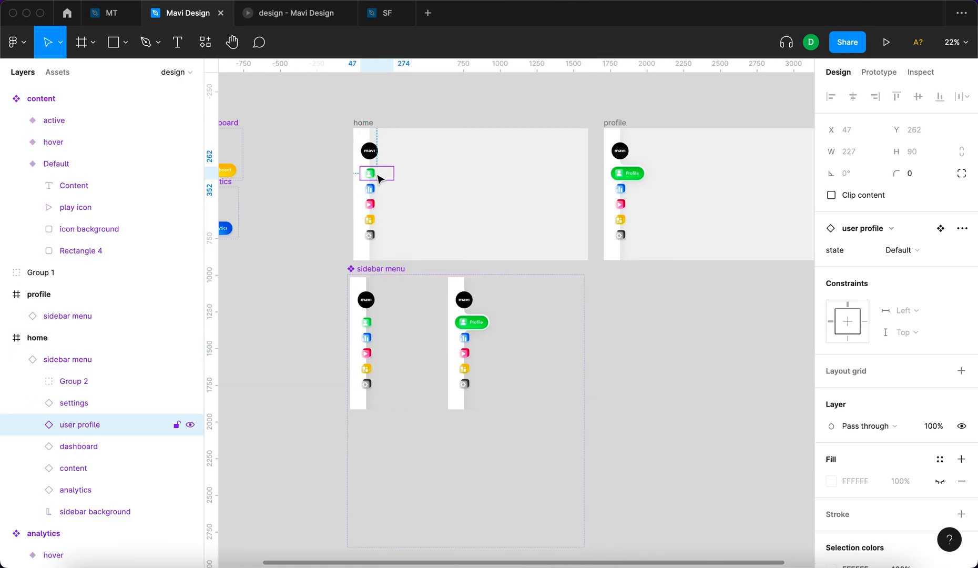
pyautogui.click(878, 73)
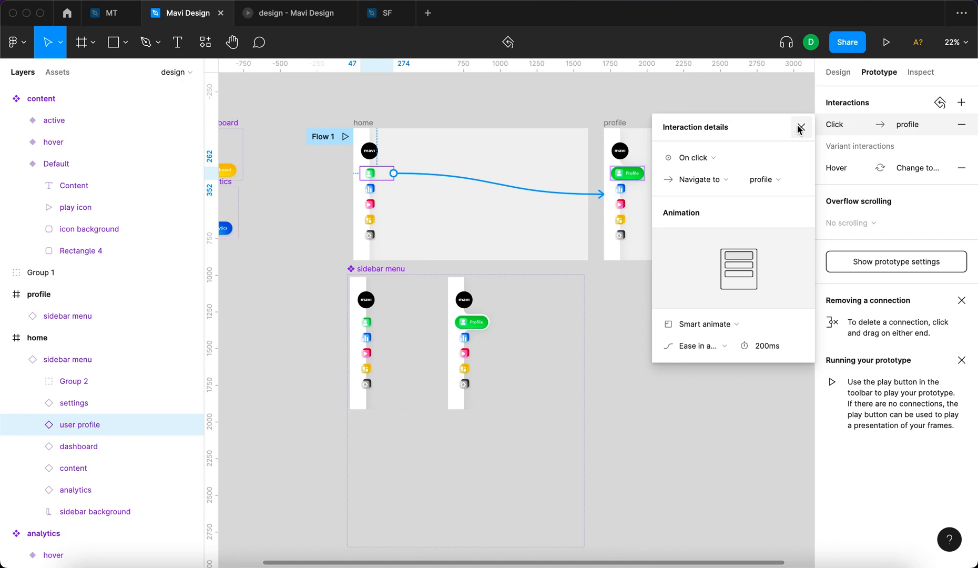
pyautogui.click(884, 42)
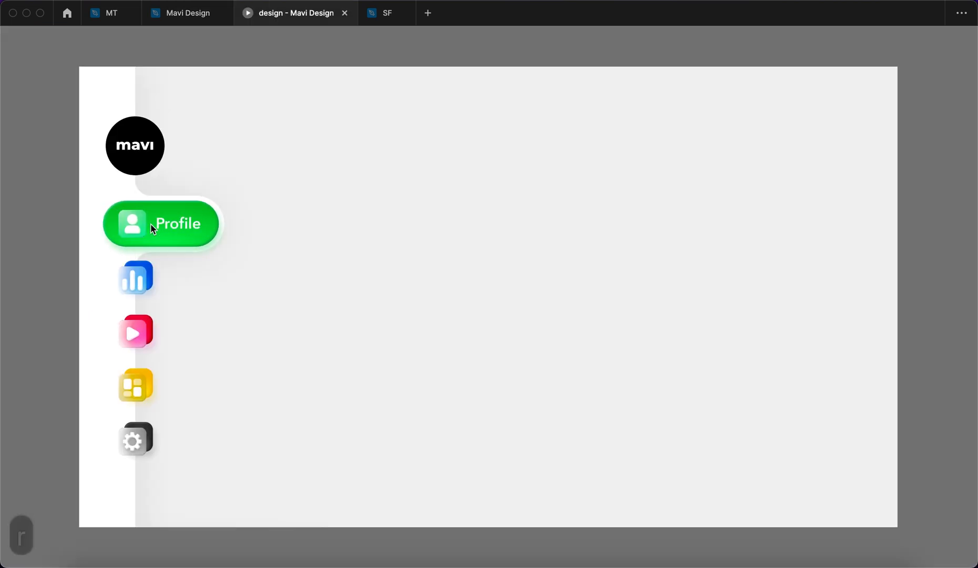
# - Preview the prototype and click Profile to test the 200ms smart-animate navigation
pyautogui.click(186, 12)
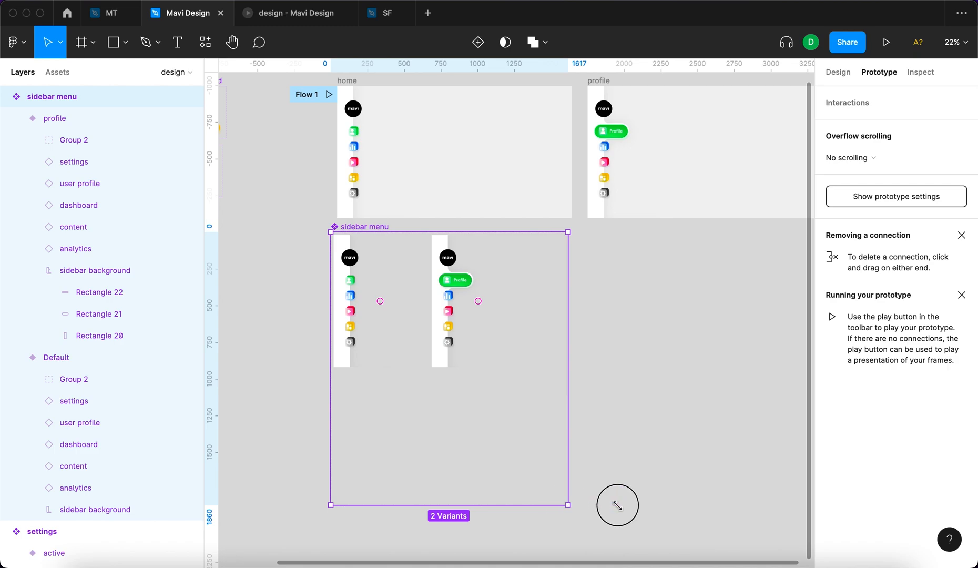
pyautogui.scroll(-3)
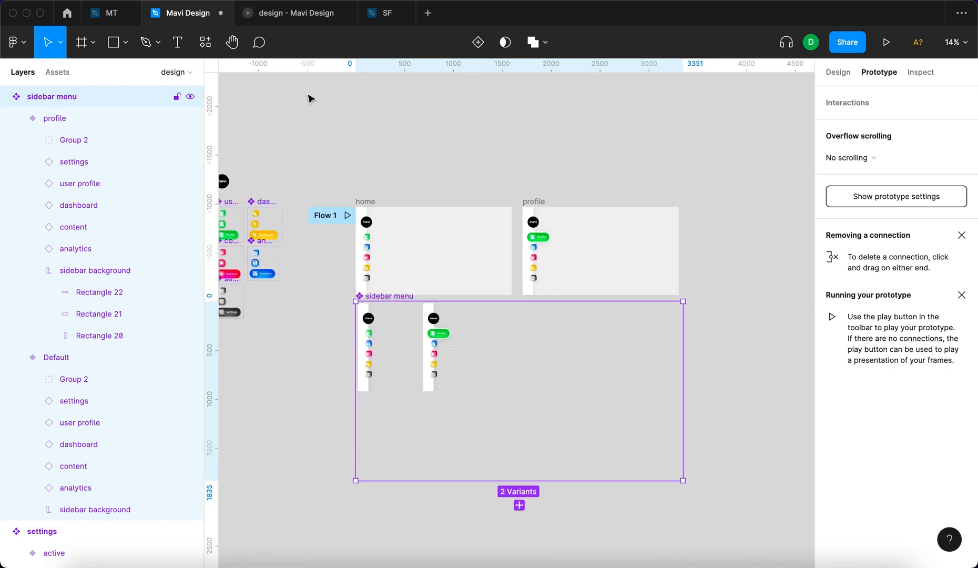
pyautogui.click(885, 42)
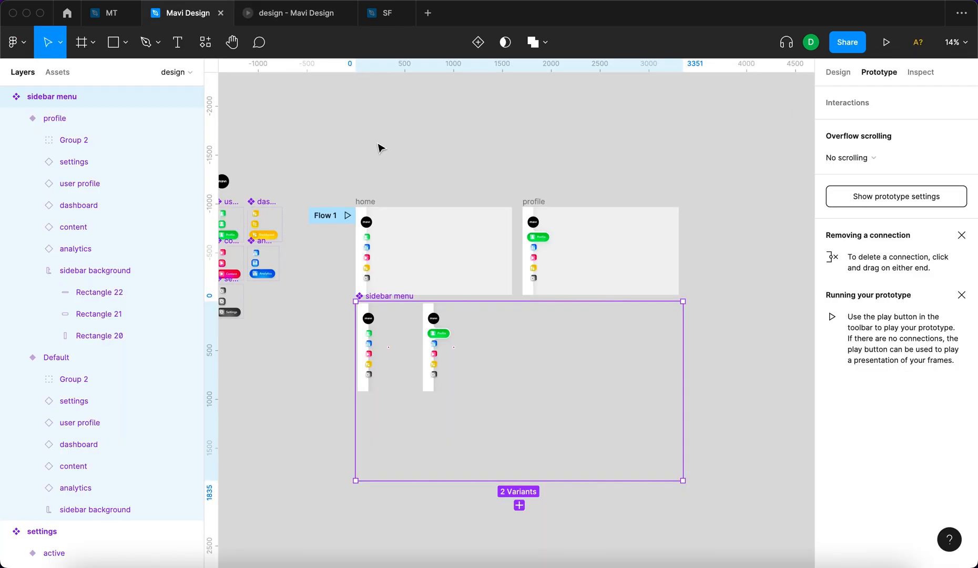
pyautogui.click(837, 72)
pyautogui.write('ana')
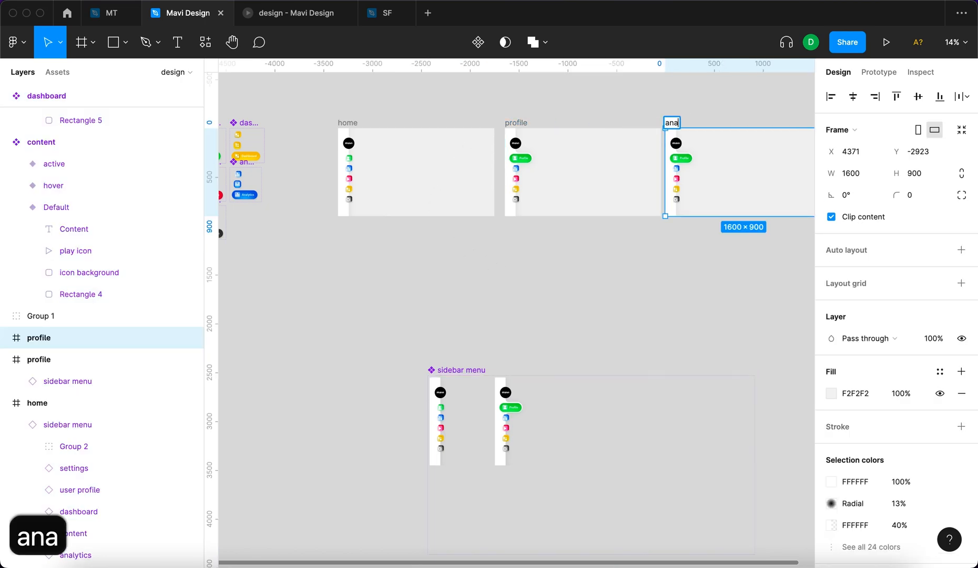
# - Start naming the duplicated page frame 'content'
pyautogui.write('conte')
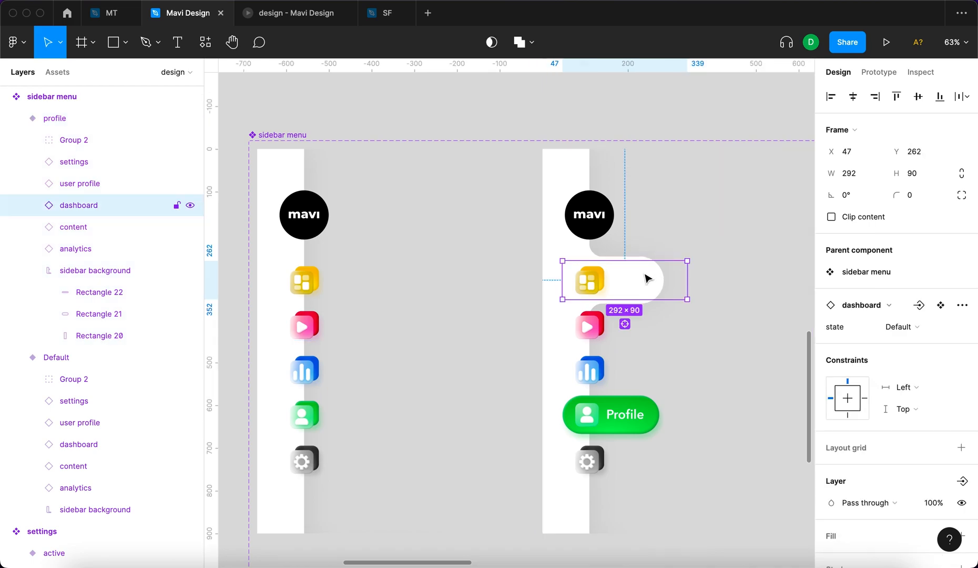
# - Build the Dashboard, Content, Analytics and Settings variants, widening each white pill behind its active item
pyautogui.click(95, 271)
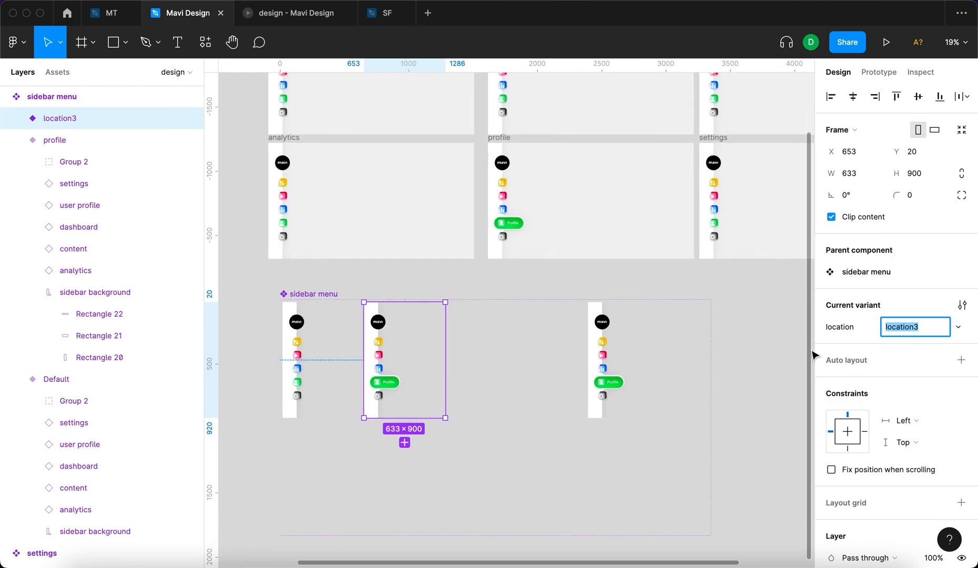
pyautogui.write('content')
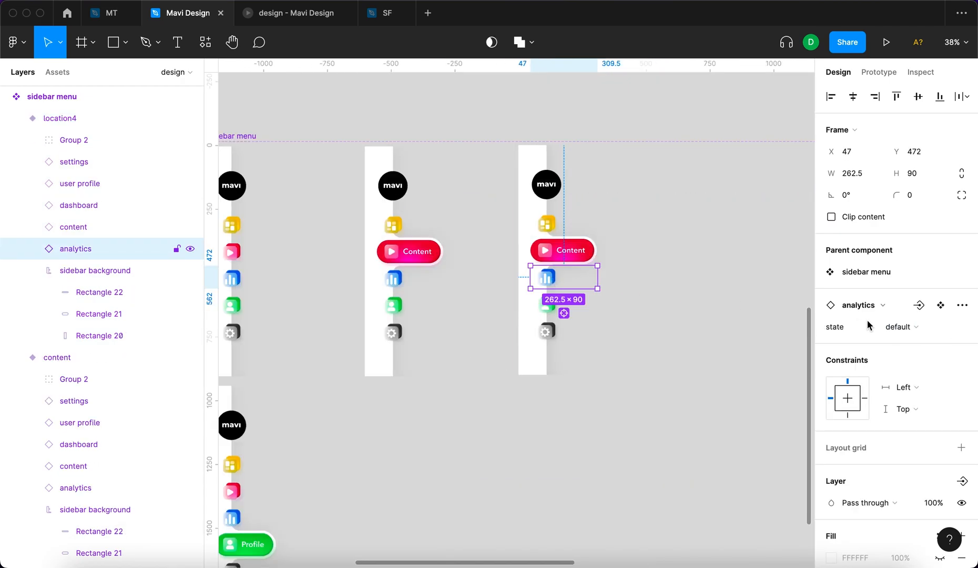
pyautogui.click(901, 326)
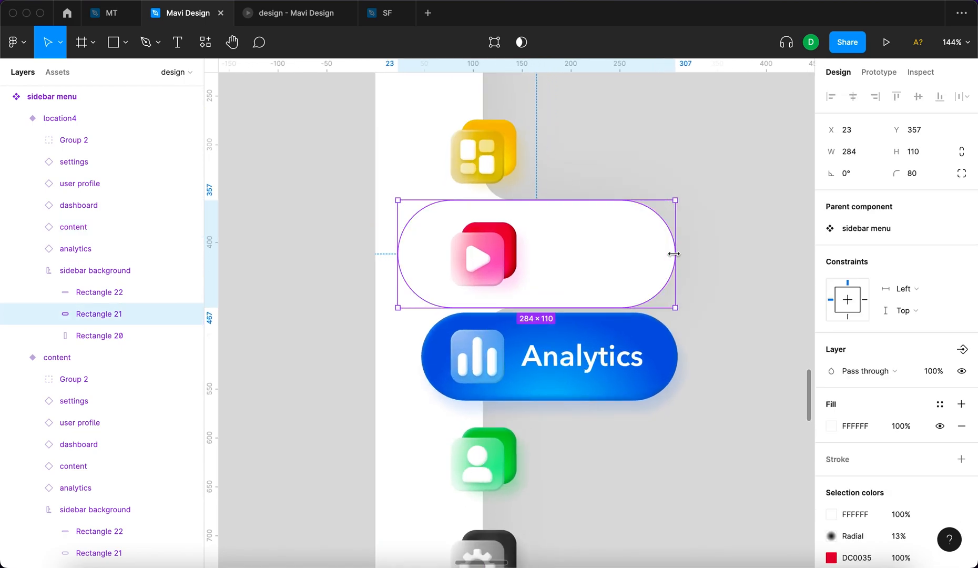
pyautogui.moveTo(535, 252); pyautogui.dragTo(536, 284)
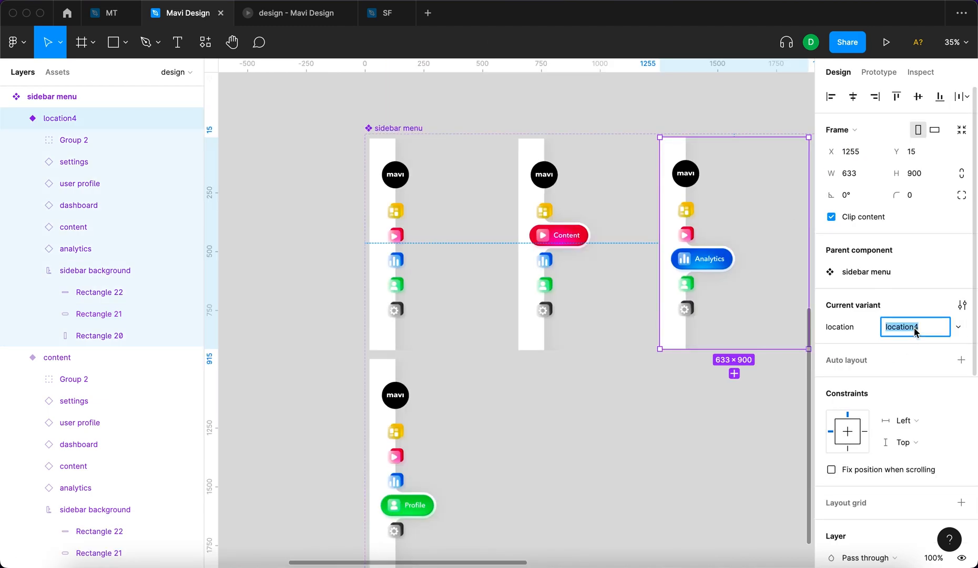
pyautogui.write('analytiu')
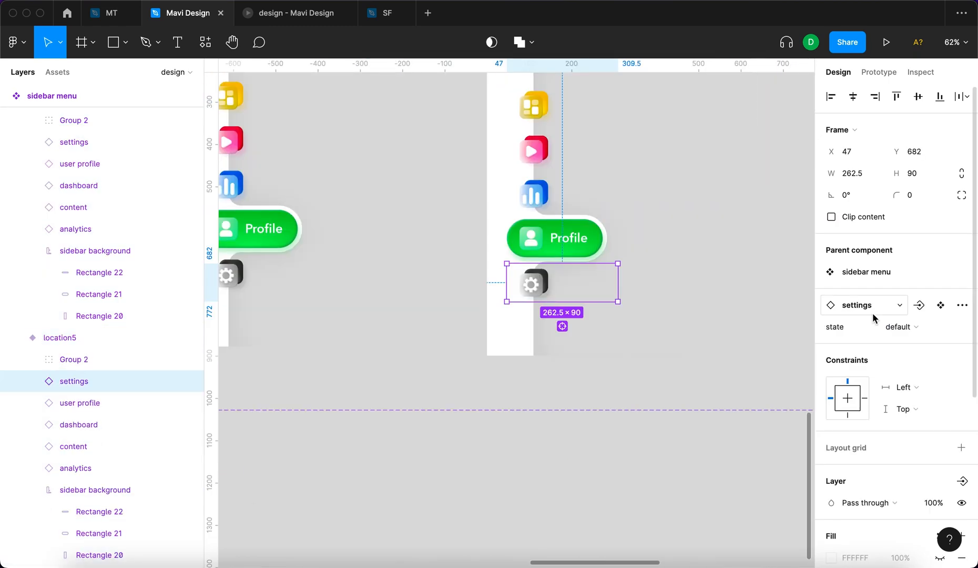
pyautogui.click(80, 402)
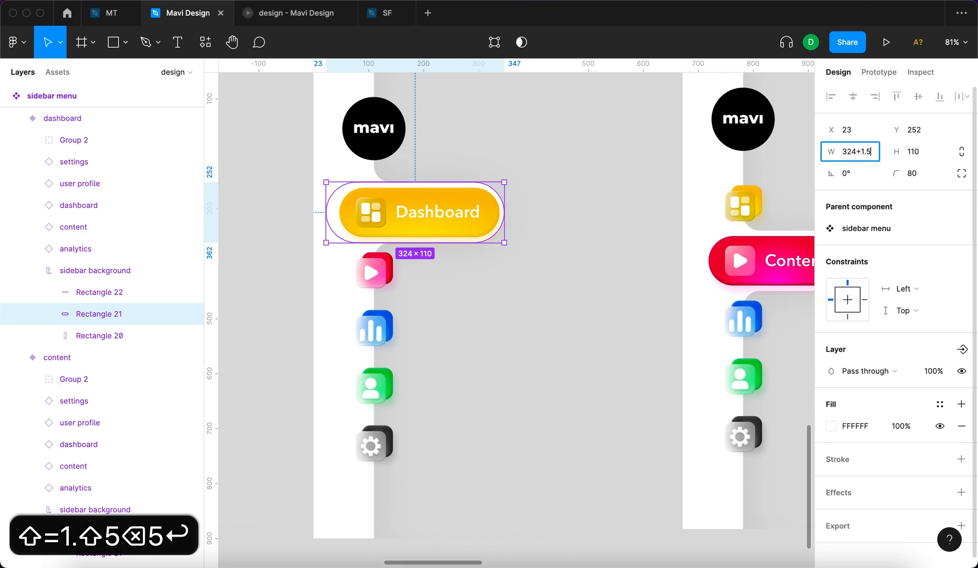
pyautogui.click(961, 96)
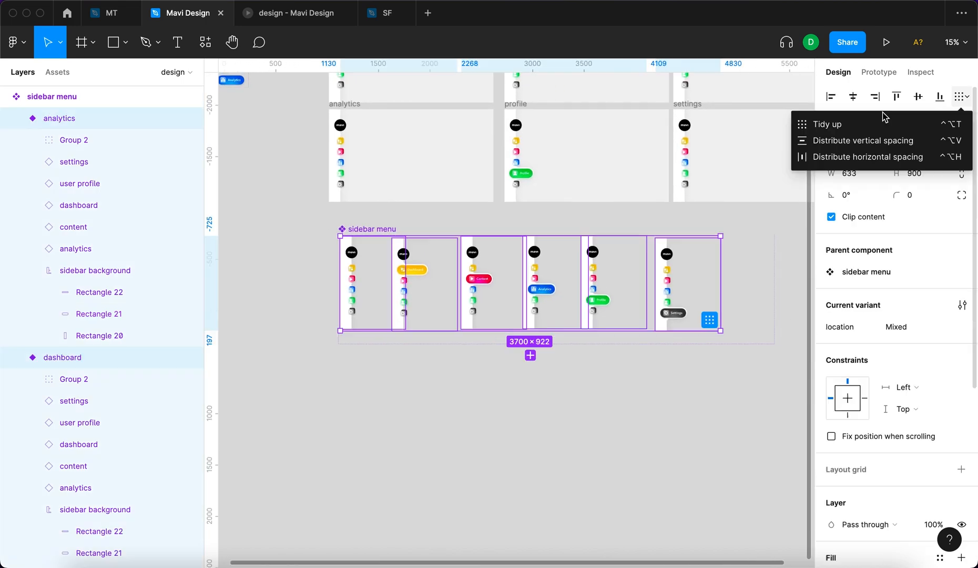
# - Tidy up the variants and set the content and analytics pages' menus to their own location
pyautogui.click(867, 156)
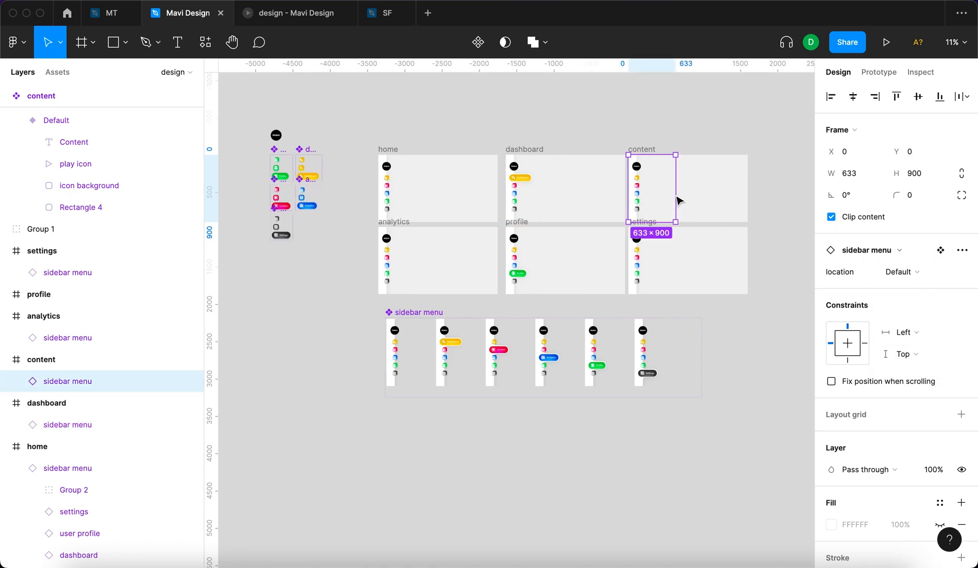
pyautogui.click(902, 271)
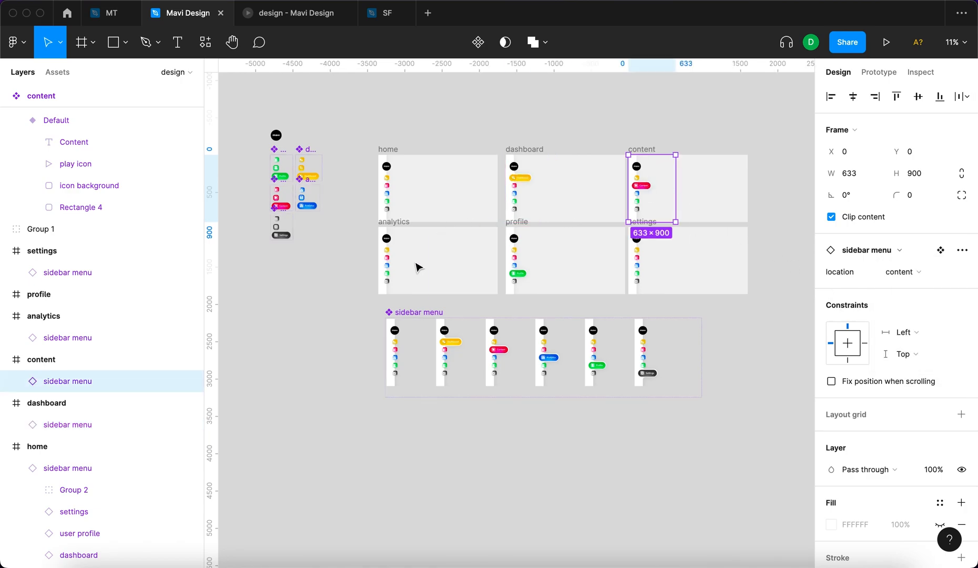
pyautogui.click(901, 271)
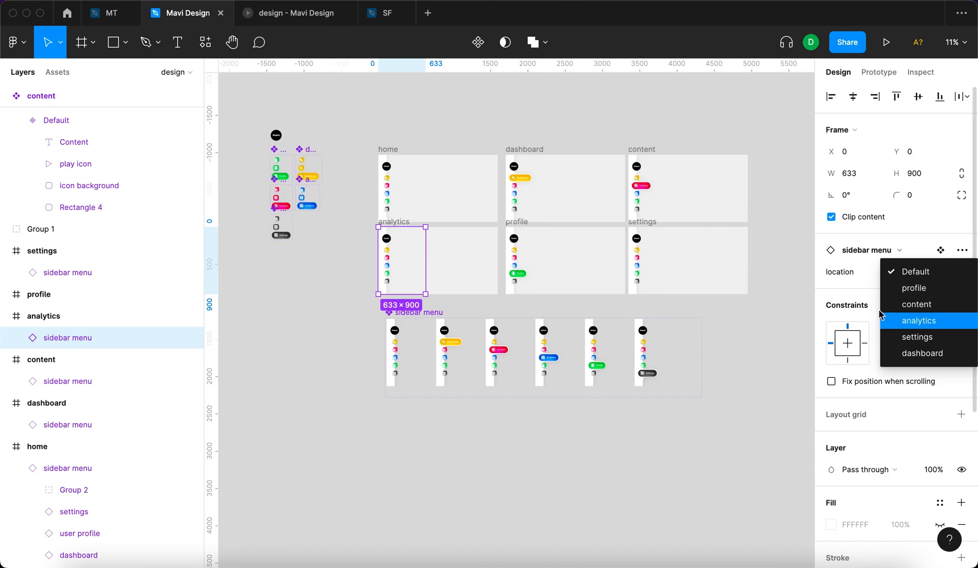
pyautogui.click(913, 271)
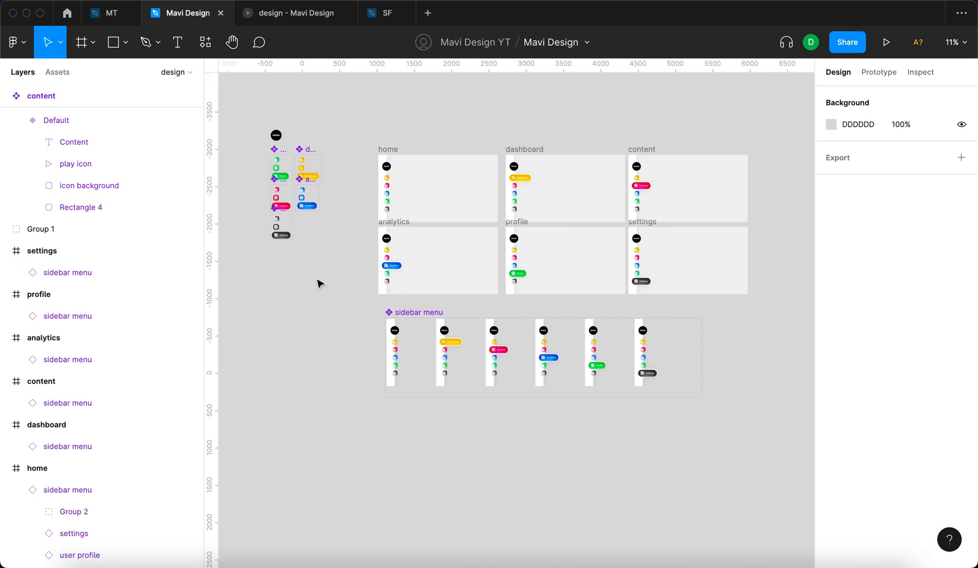
# - In Prototype mode, connect the dashboard icon variant to another of its states
pyautogui.click(280, 234)
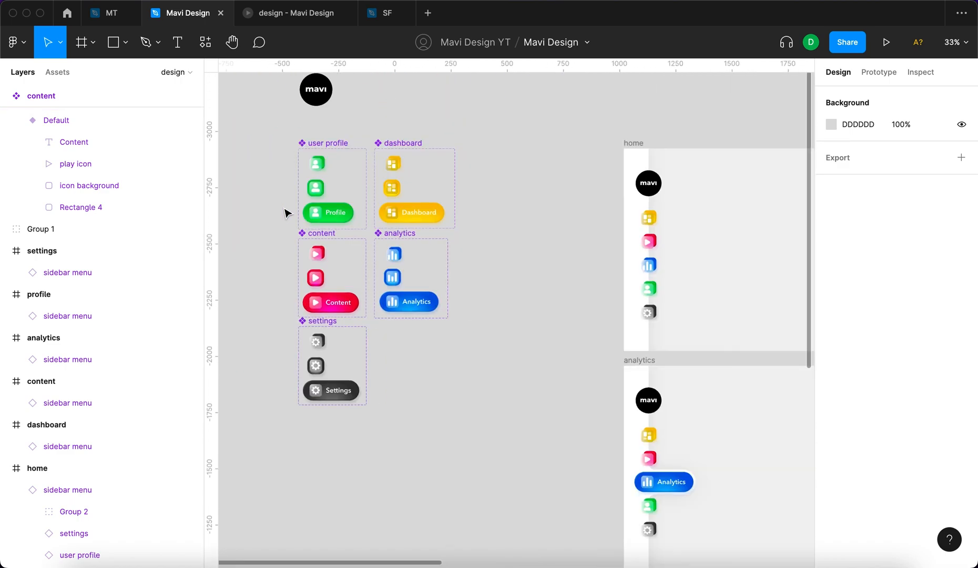
pyautogui.click(878, 72)
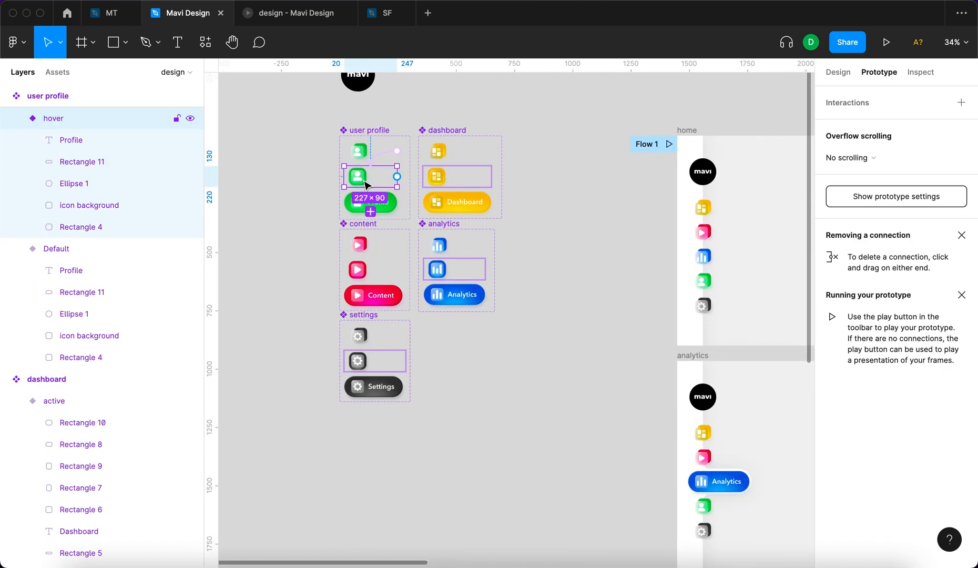
pyautogui.scroll(-3)
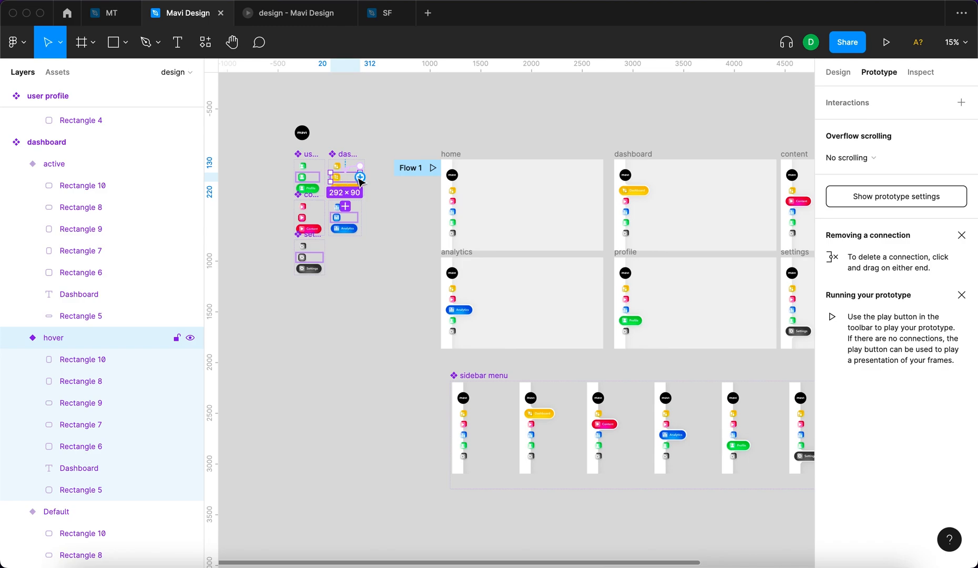
pyautogui.moveTo(361, 175); pyautogui.dragTo(633, 190)
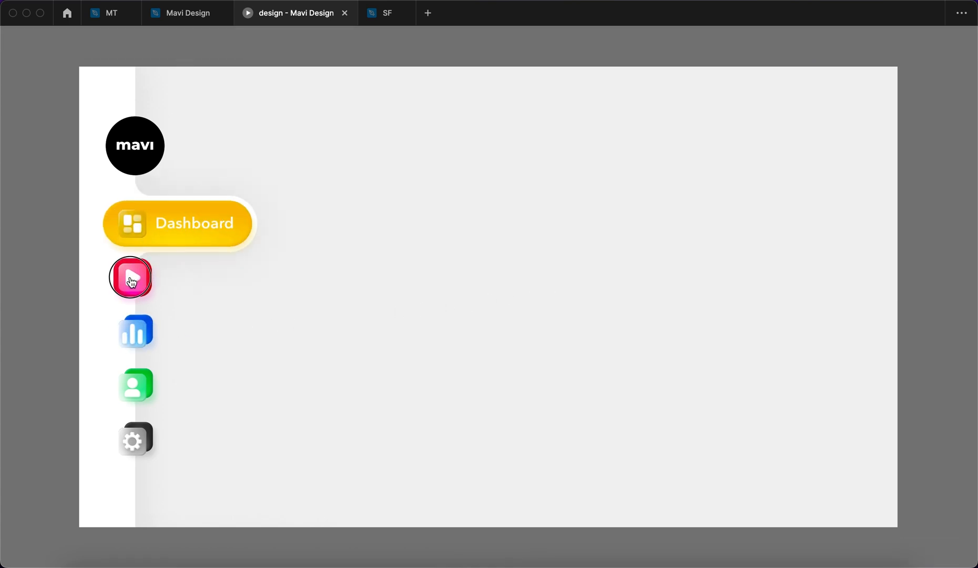
# - Click the Content icon in the prototype preview to test reaching the content page
pyautogui.click(134, 331)
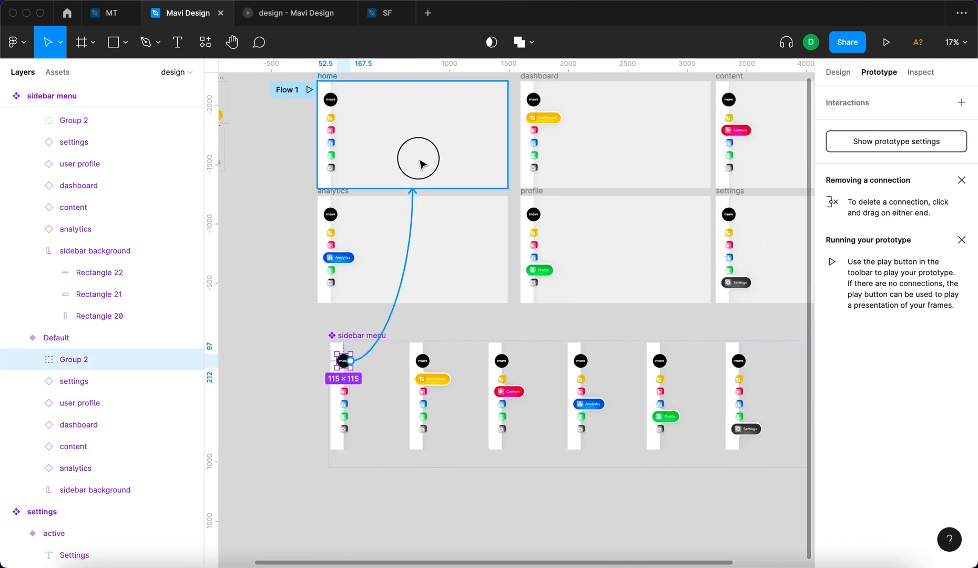
# - Connect the Default variant's mavi logo group to the home frame
pyautogui.click(426, 368)
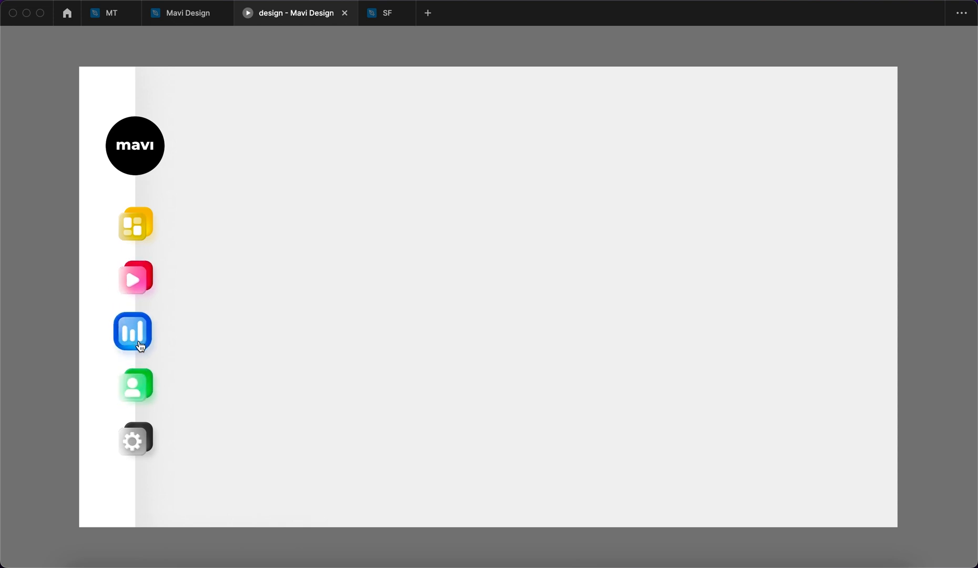
pyautogui.moveTo(131, 330)
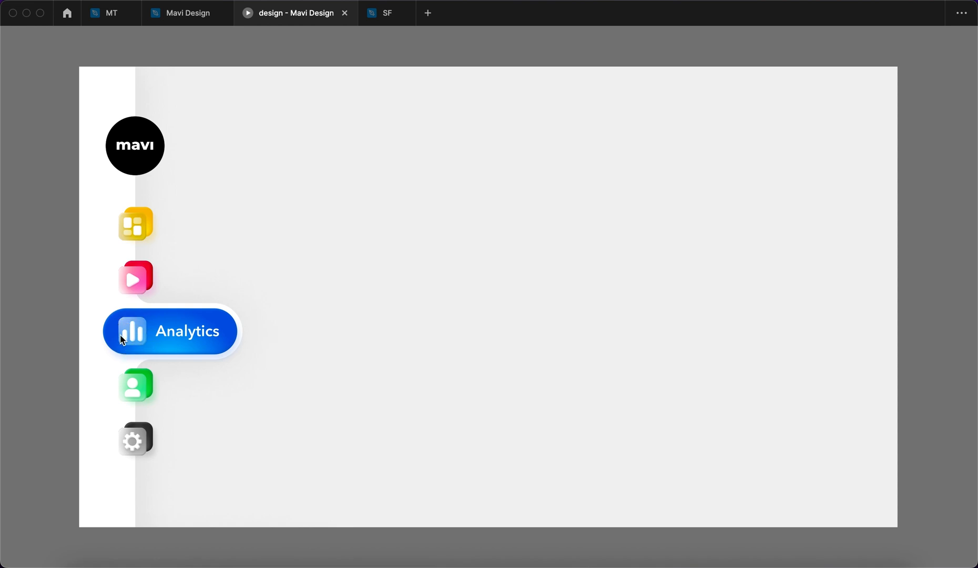
pyautogui.moveTo(133, 279)
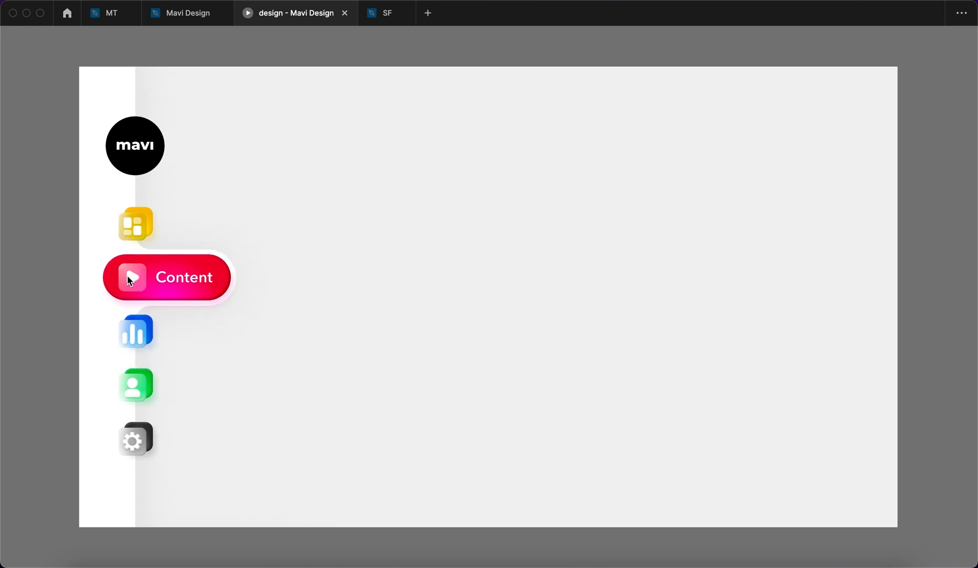
pyautogui.moveTo(132, 277)
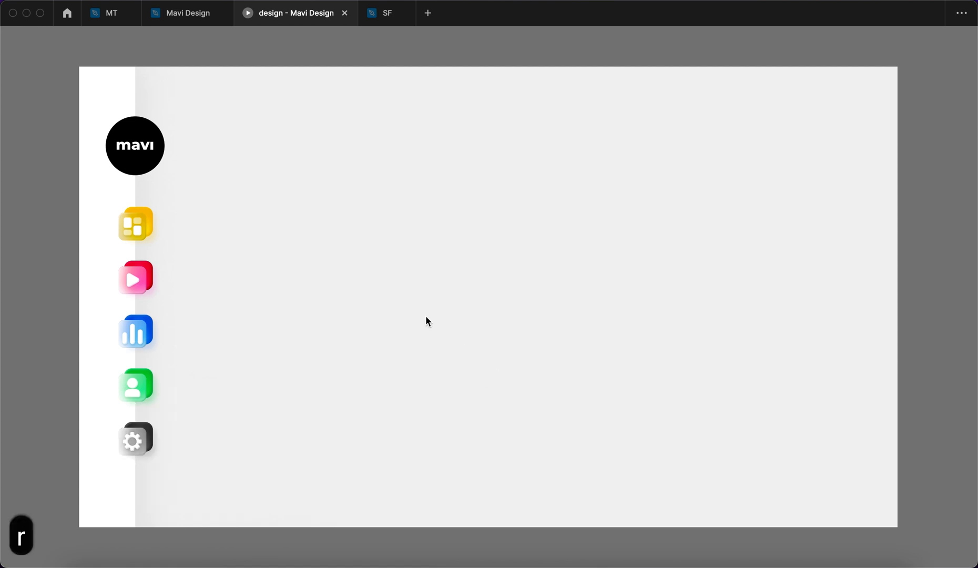
pyautogui.moveTo(136, 278)
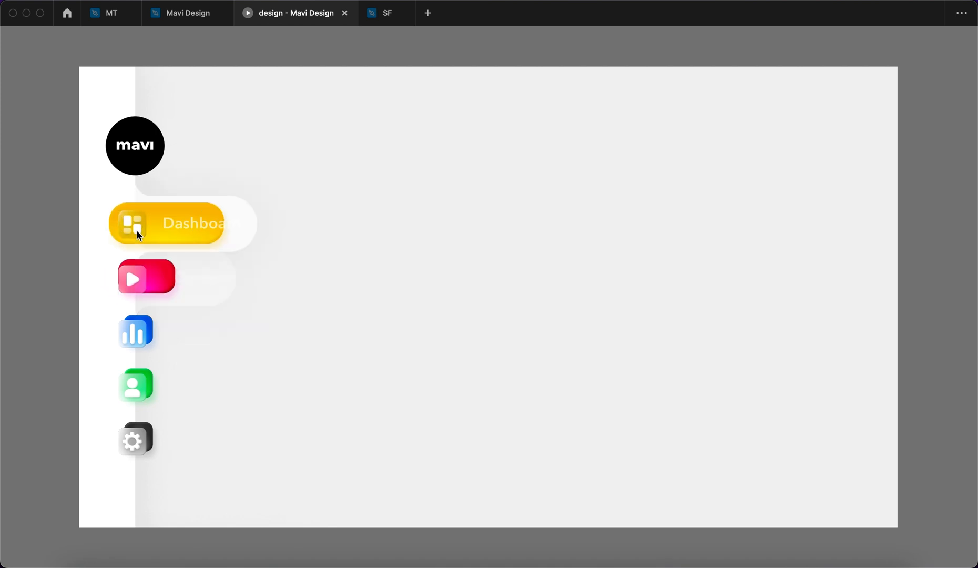
pyautogui.moveTo(135, 241)
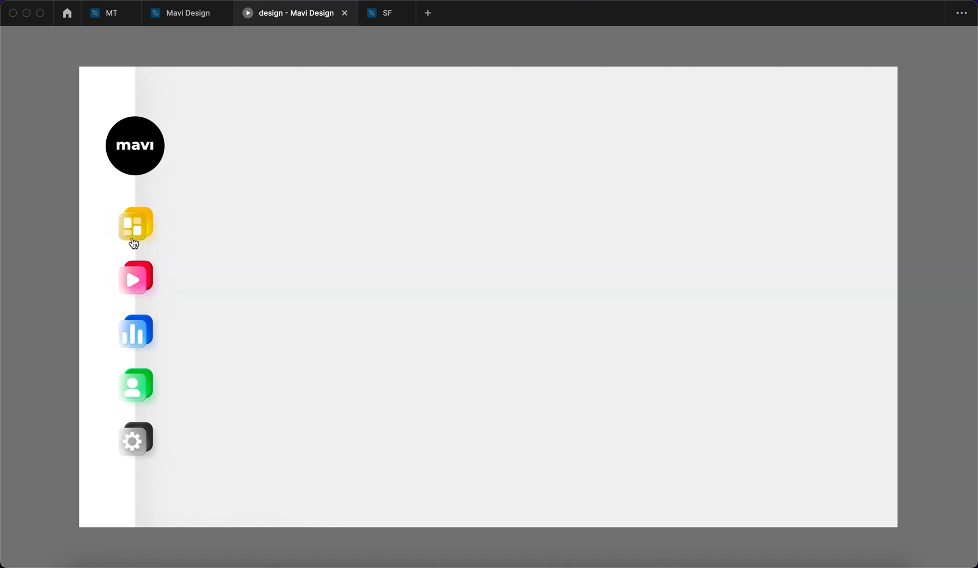
# - Click Dashboard and another sidebar icon in the preview to test page navigation
pyautogui.click(134, 236)
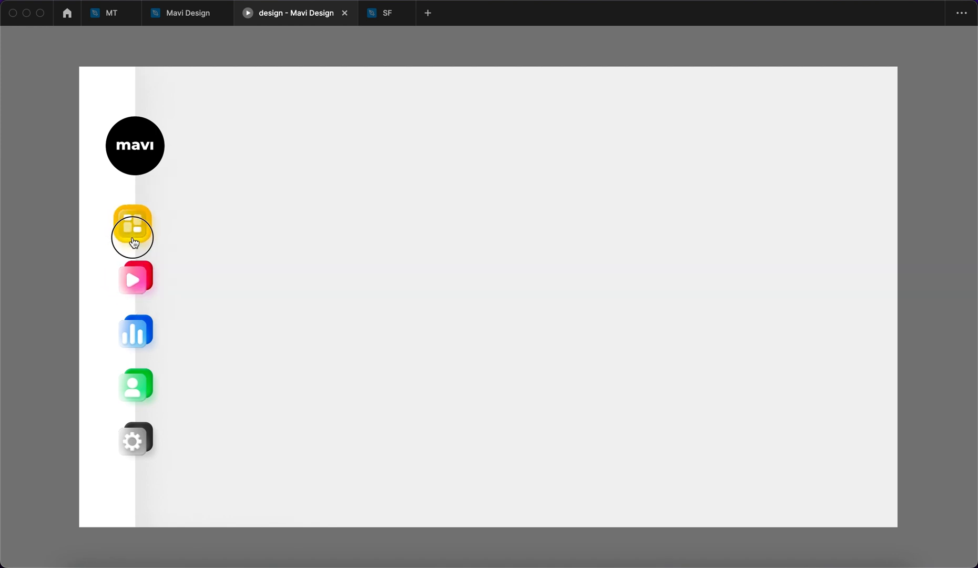
pyautogui.moveTo(133, 277)
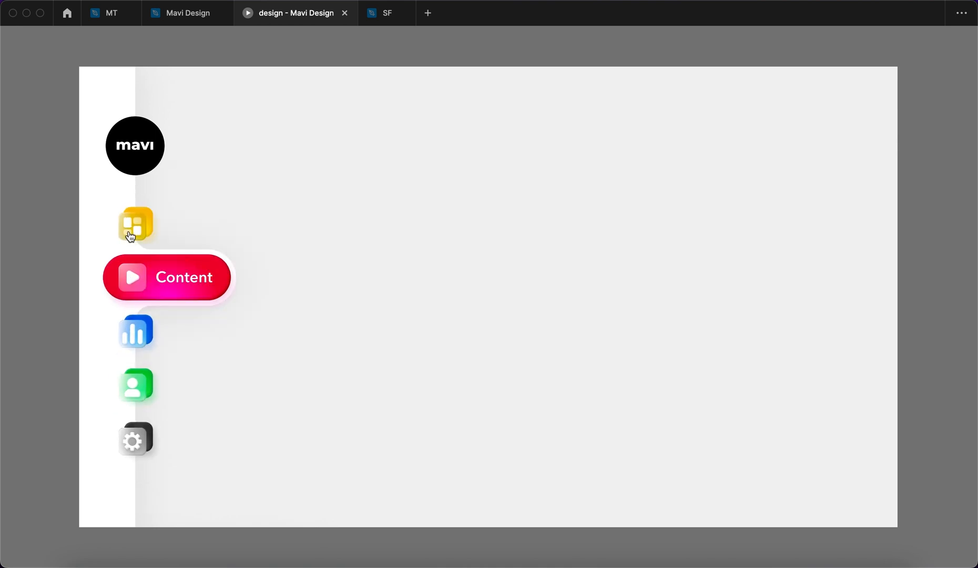
pyautogui.click(135, 331)
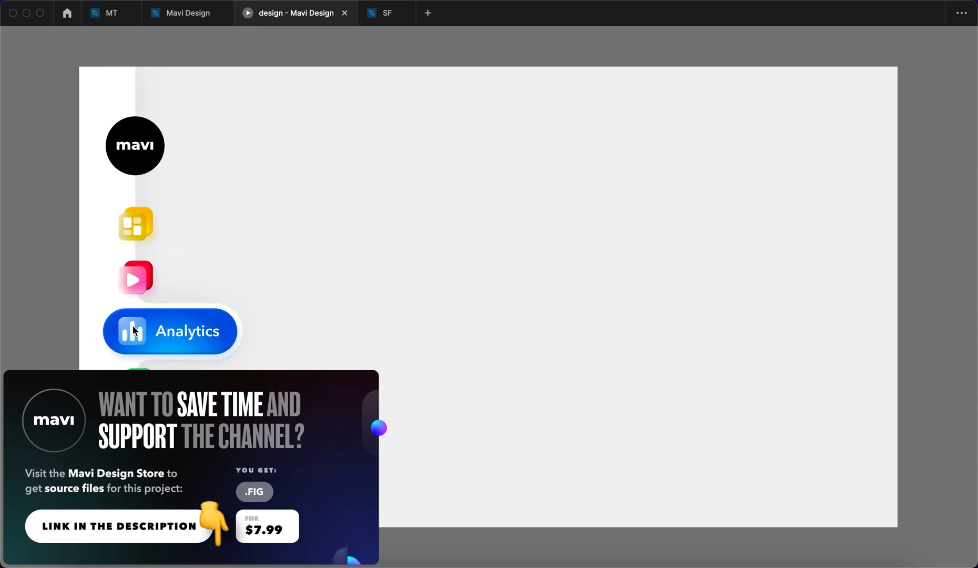